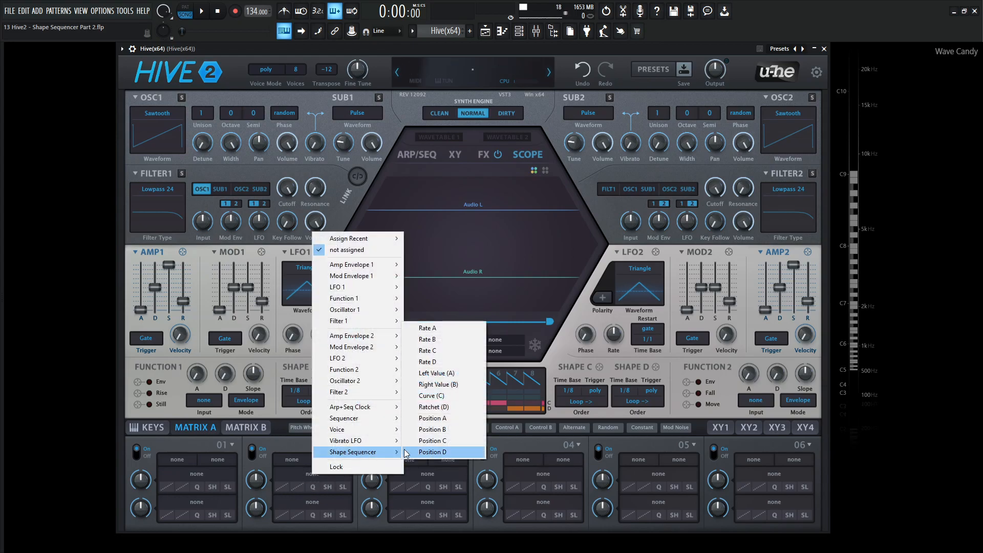
{"action": "mouse_move", "coordinate": [458, 384]}
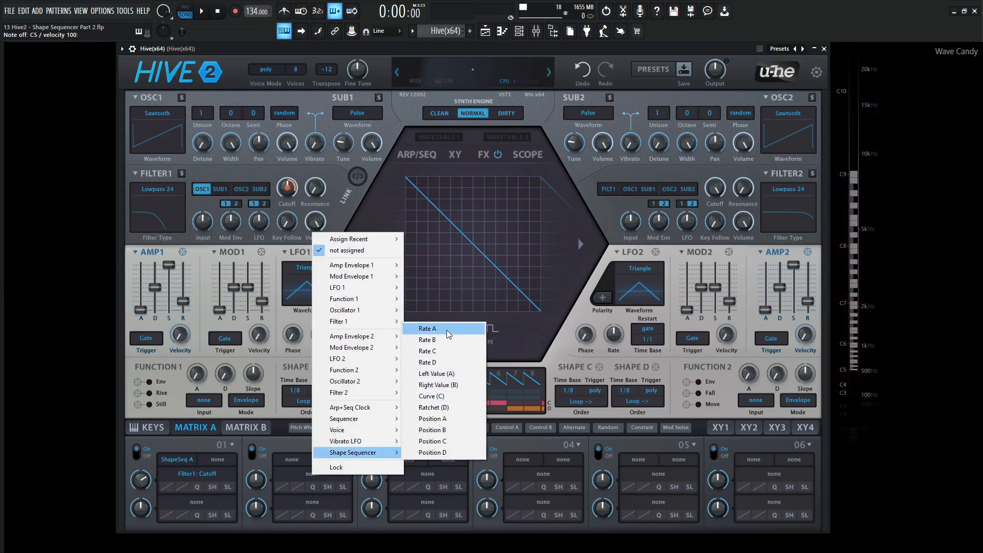
Step: Route the Mod Wheel to Shape Sequencer Rate A in slot 02 with negative depth, then show the keyboard
{"action": "left_click", "coordinate": [427, 327]}
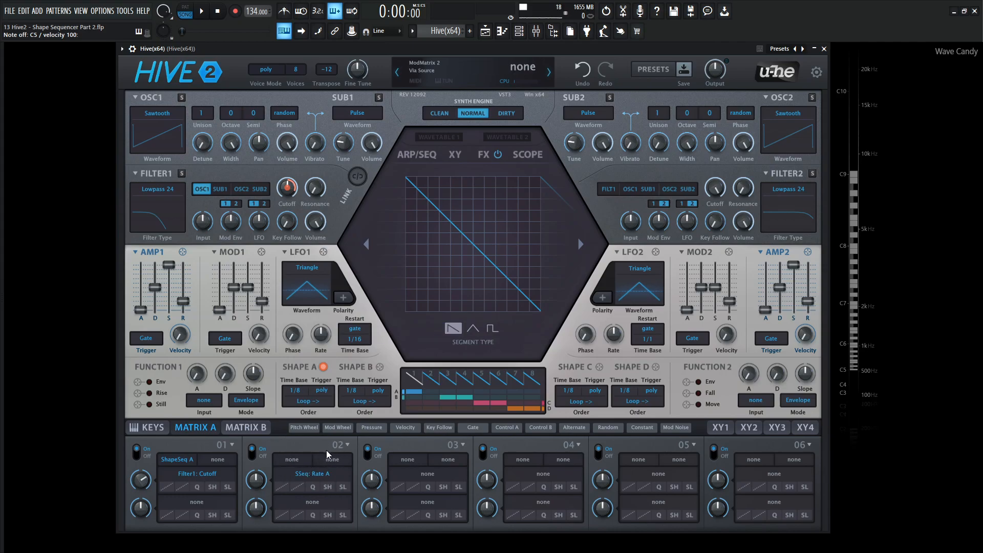
{"action": "left_click", "coordinate": [337, 427]}
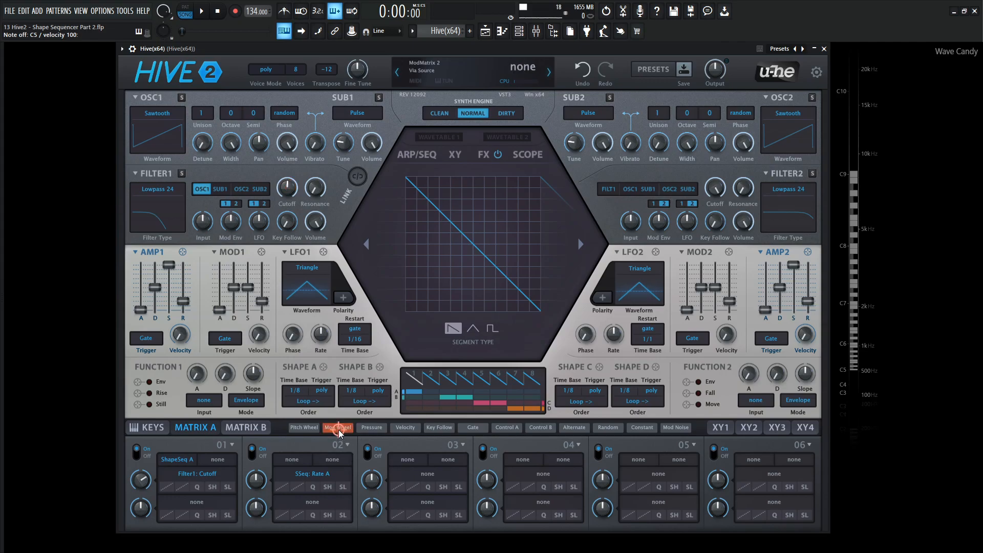
{"action": "left_click", "coordinate": [338, 430]}
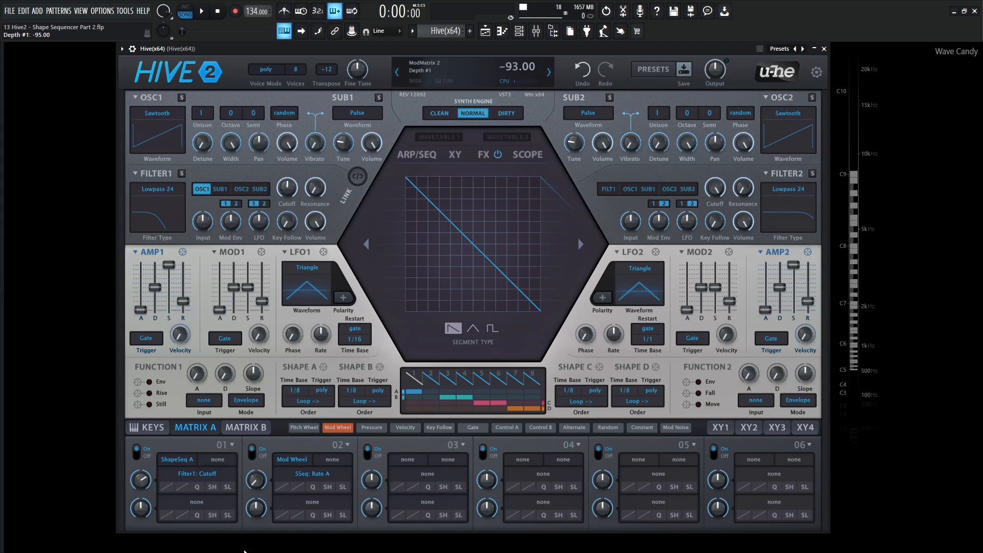
{"action": "left_click", "coordinate": [153, 427]}
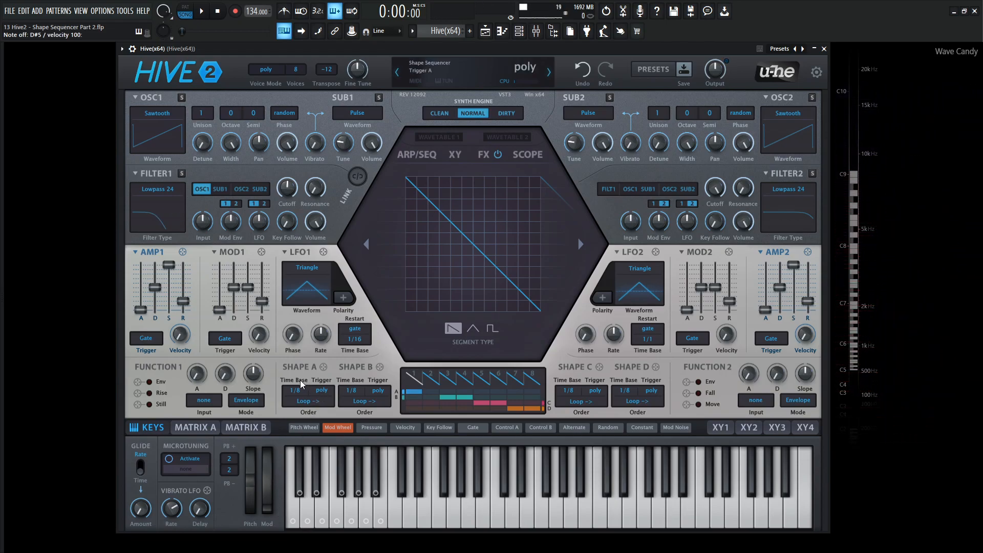
Step: Audition notes on the keyboard and return to Matrix A, leaving slot 02 targeting Rate A
{"action": "left_click", "coordinate": [195, 427]}
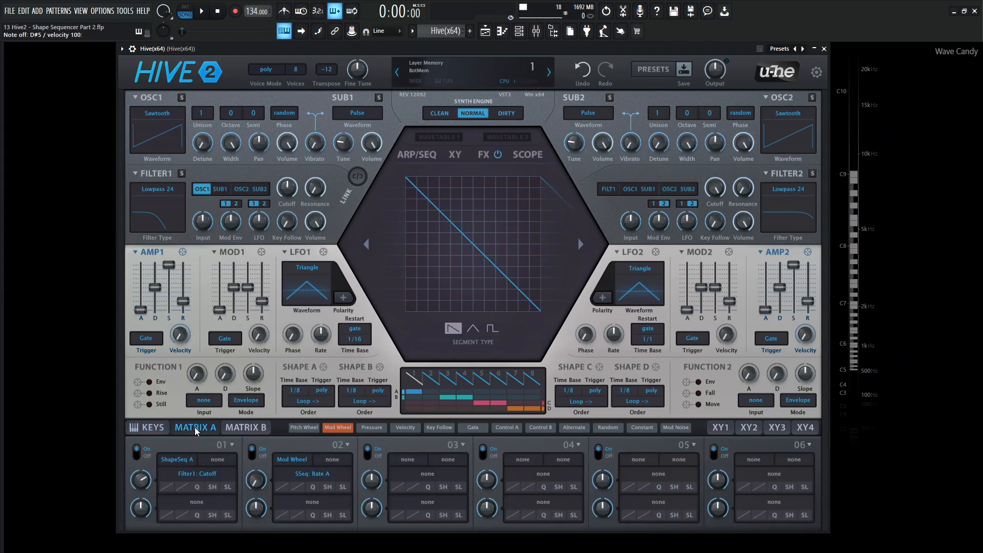
{"action": "left_click", "coordinate": [151, 428]}
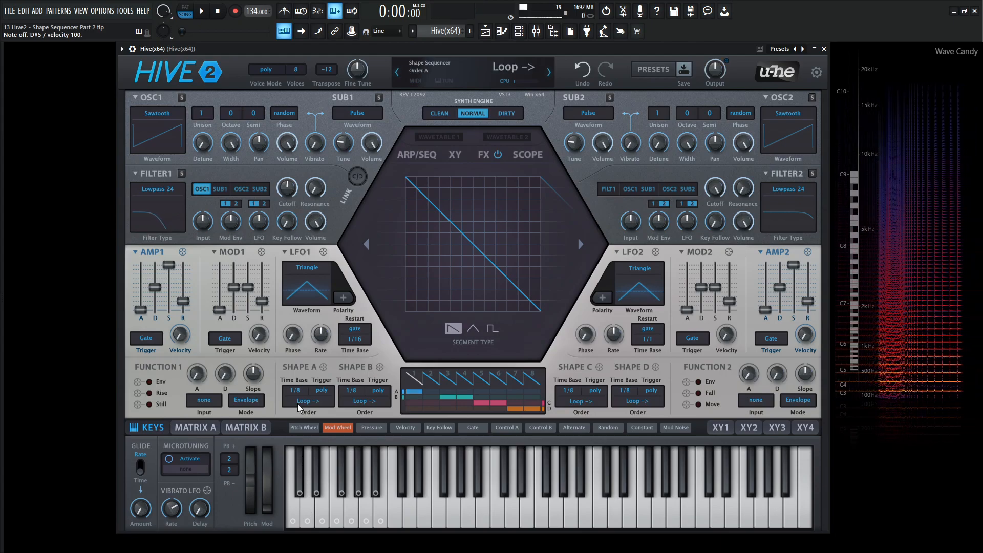
{"action": "left_click", "coordinate": [195, 427]}
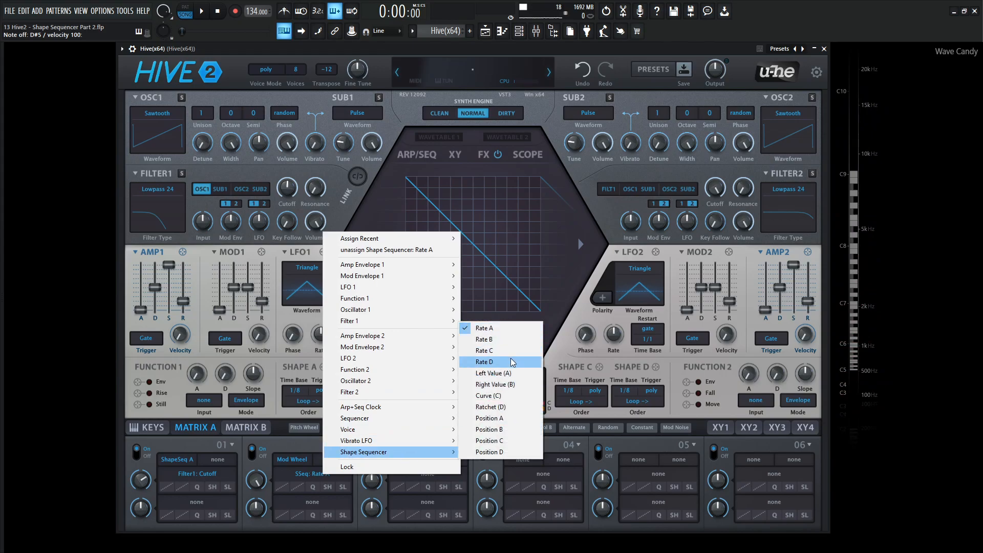
{"action": "left_click", "coordinate": [484, 362]}
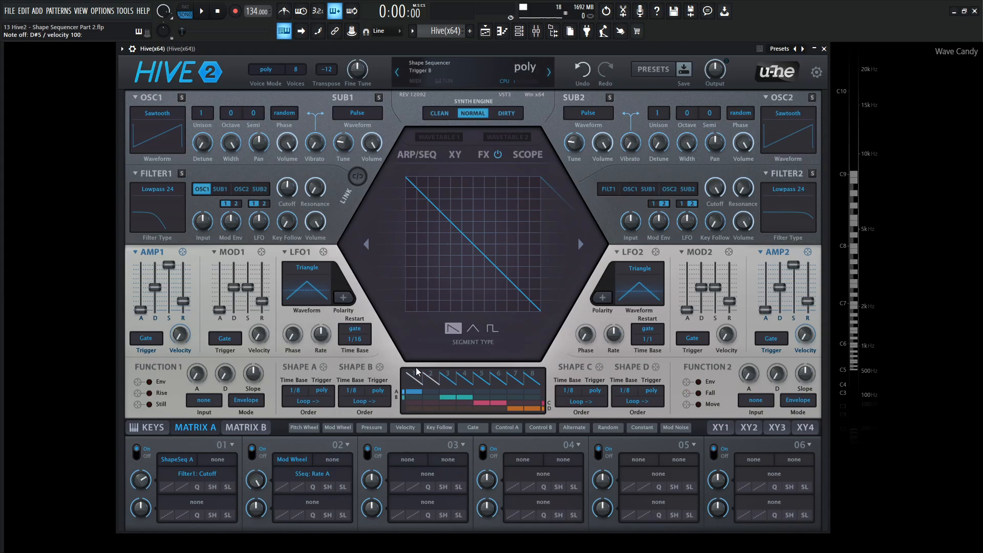
Step: Unassign slot 02's target so it shows none
{"action": "right_click", "coordinate": [312, 473]}
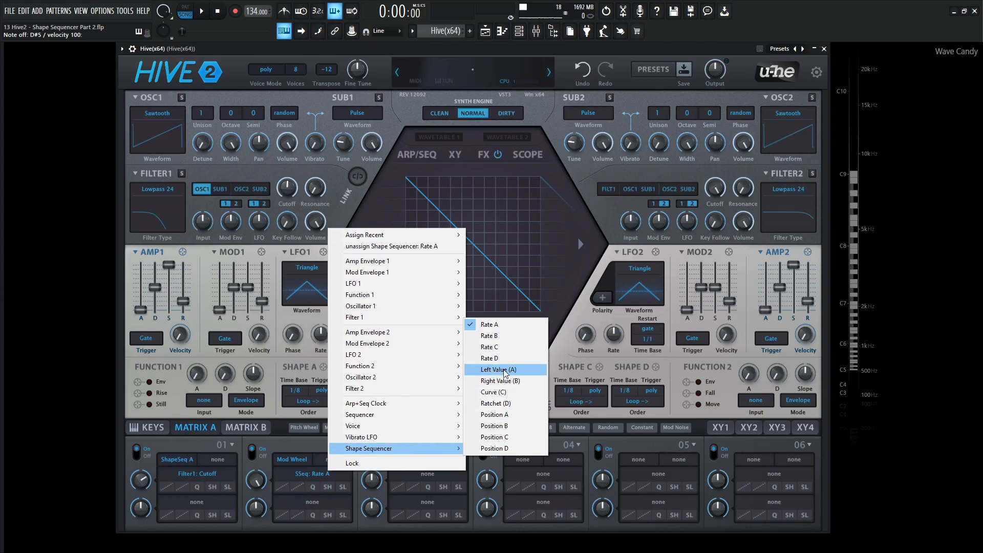
{"action": "left_click", "coordinate": [498, 369]}
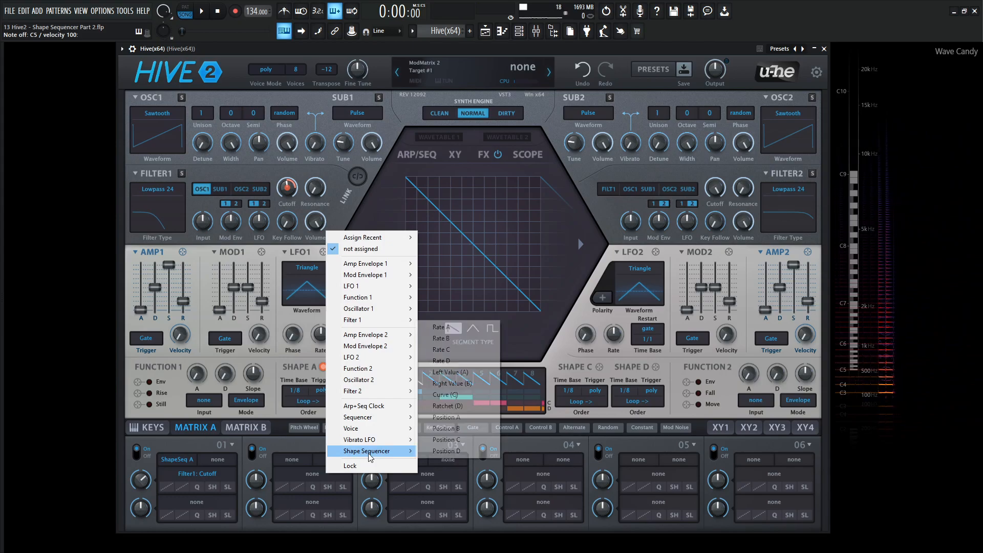
{"action": "mouse_move", "coordinate": [456, 372]}
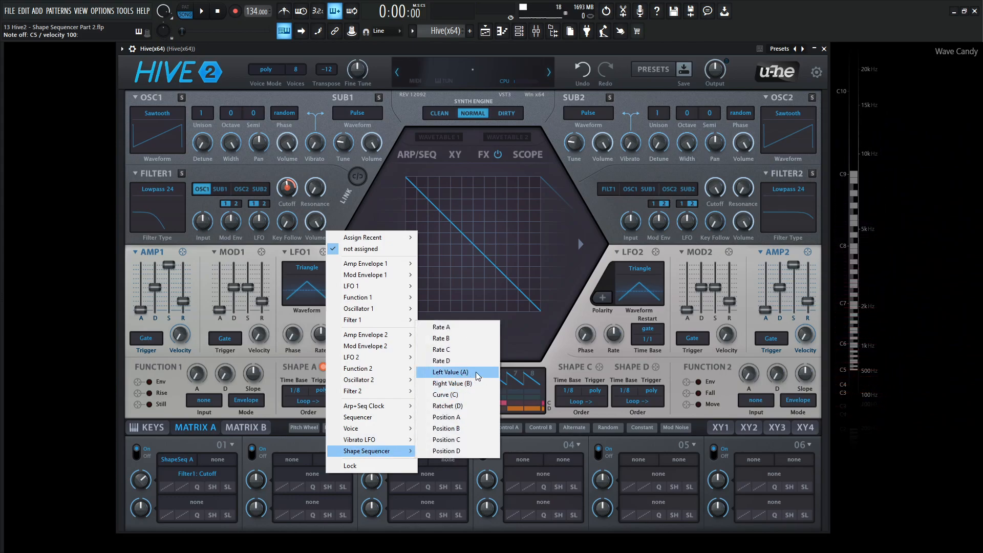
Step: Route the Mod Wheel to Shape Sequencer Left Value (A) in slot 02 and show the keyboard
{"action": "left_click", "coordinate": [447, 372]}
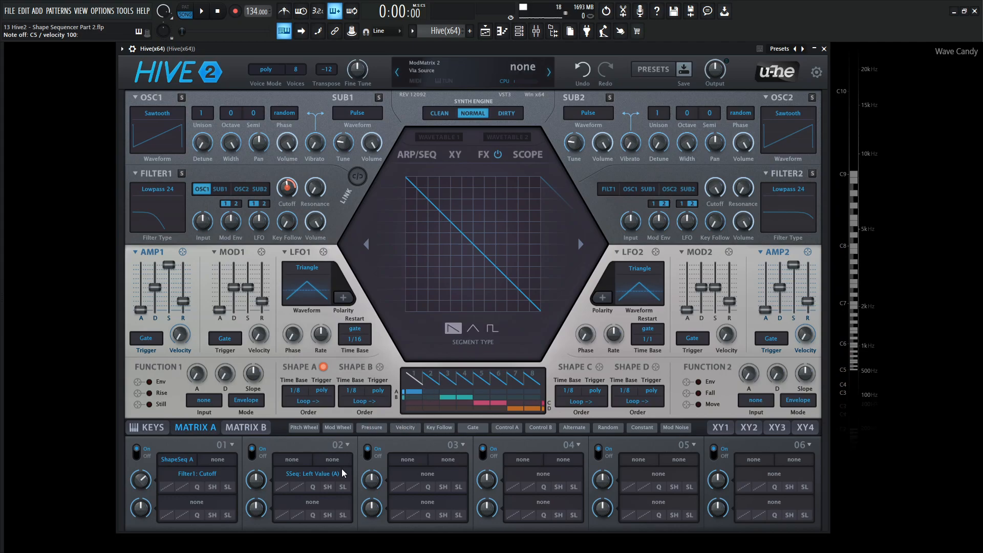
{"action": "left_click", "coordinate": [312, 473]}
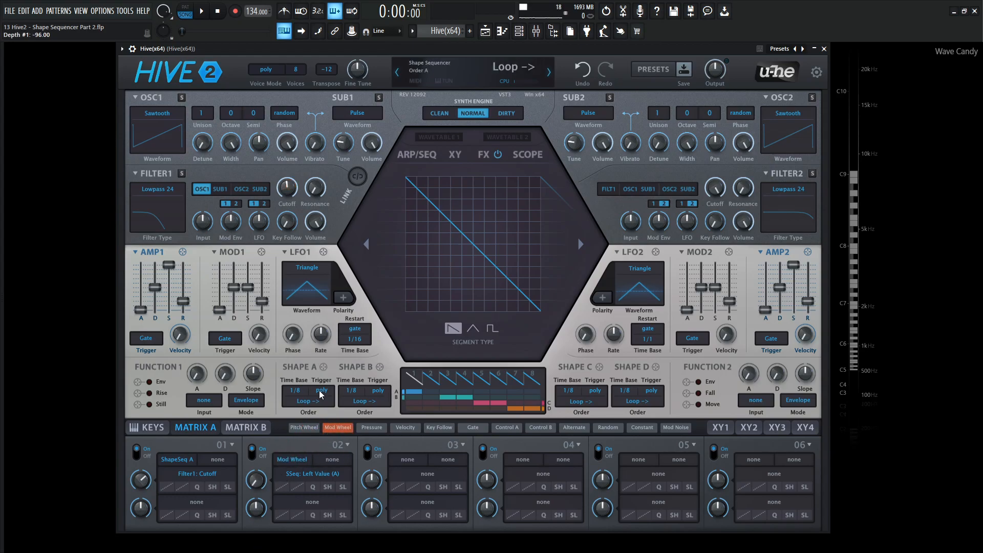
{"action": "left_click", "coordinate": [152, 427]}
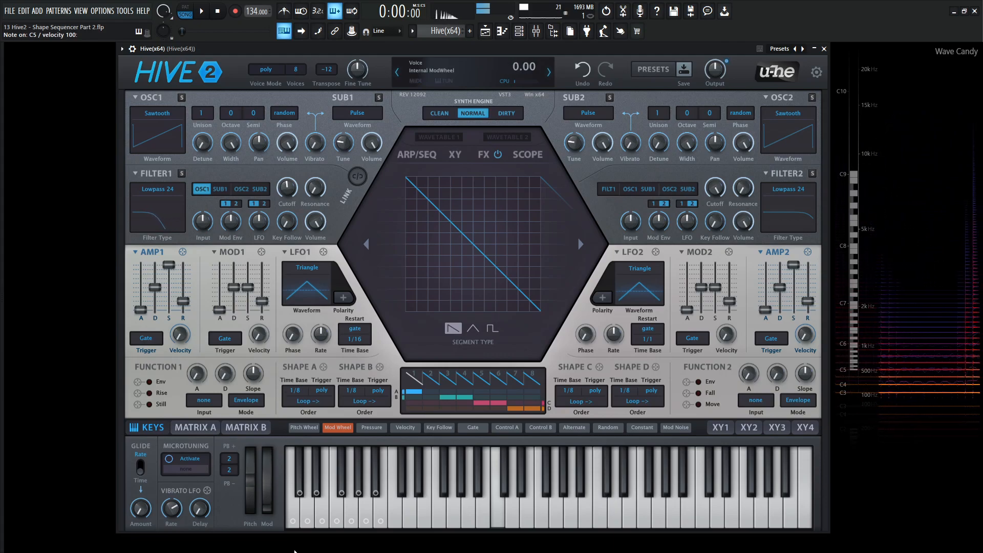
{"action": "mouse_move", "coordinate": [320, 336]}
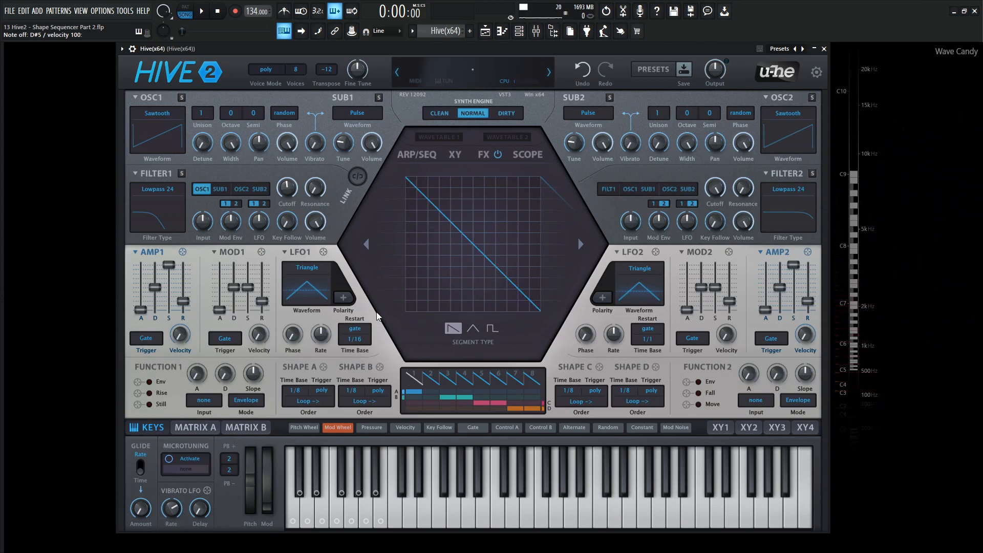
Step: Set slot 03 to route ShapeSeq B into Filter1 Cutoff on Matrix A
{"action": "left_click", "coordinate": [195, 427]}
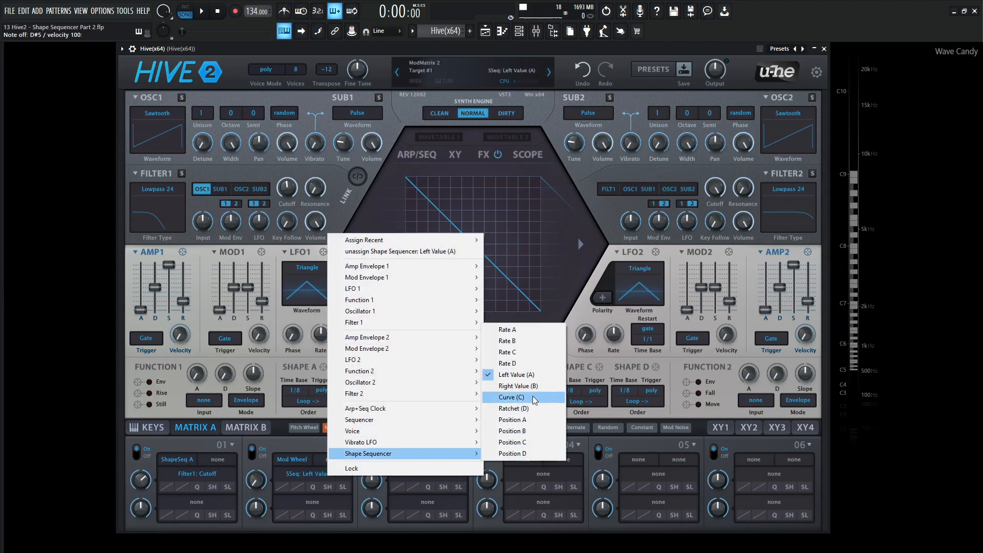
{"action": "mouse_move", "coordinate": [597, 427]}
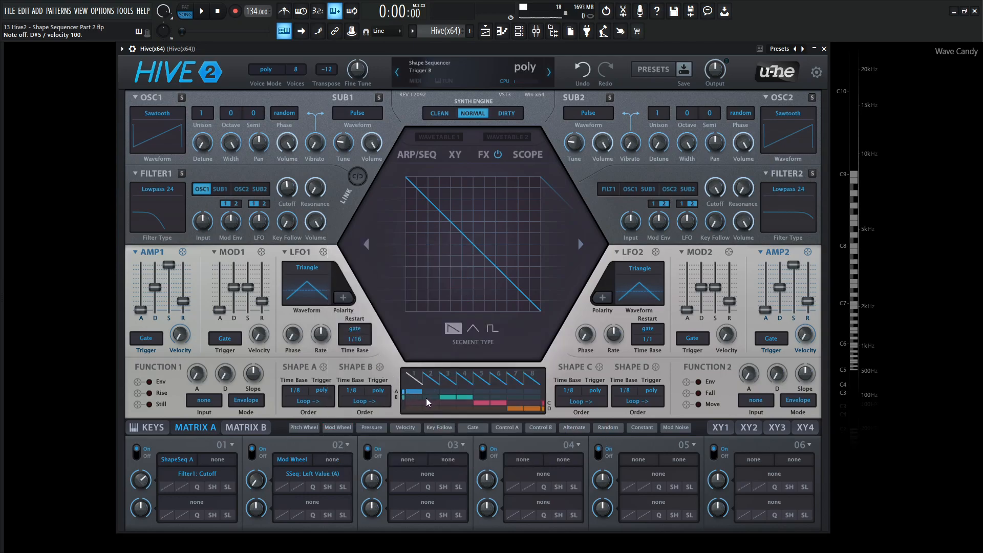
{"action": "left_click", "coordinate": [430, 396]}
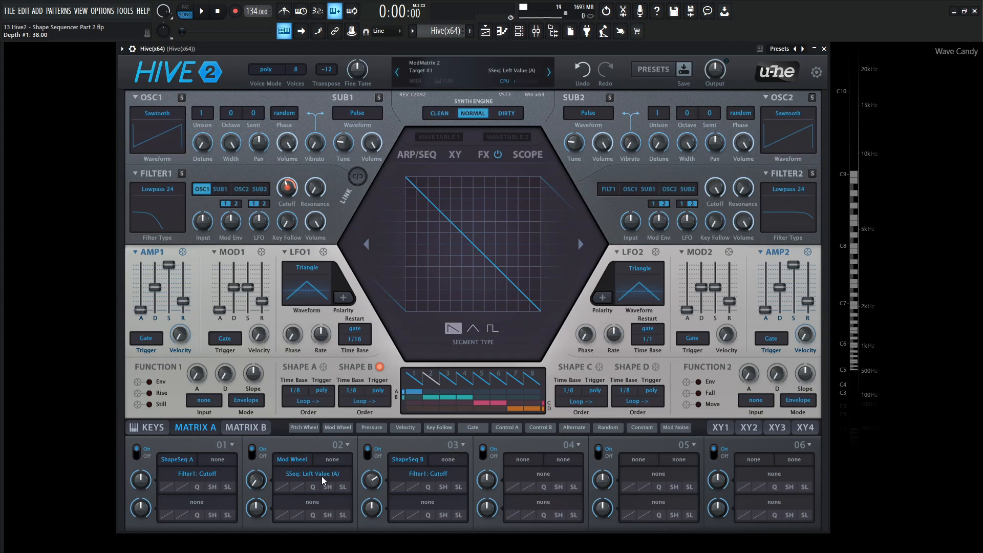
Step: Change slot 02's target to Shape Sequencer Right Value (B) via its right-click options
{"action": "right_click", "coordinate": [312, 473]}
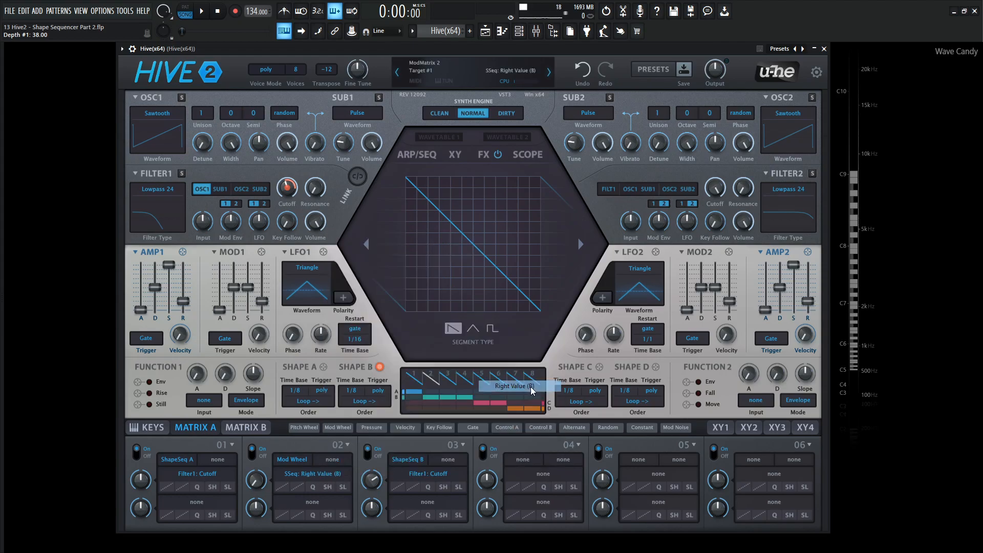
{"action": "mouse_move", "coordinate": [545, 312]}
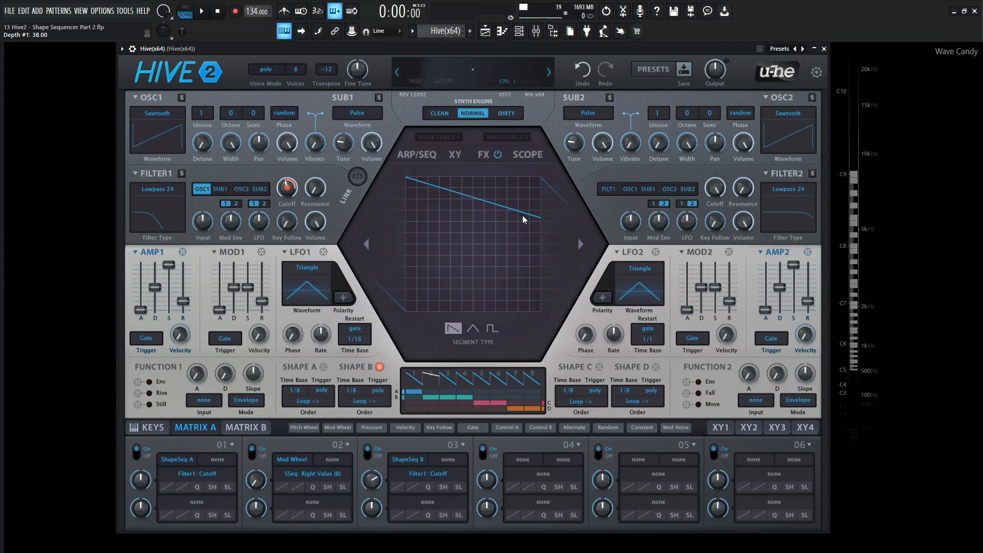
{"action": "right_click", "coordinate": [312, 473]}
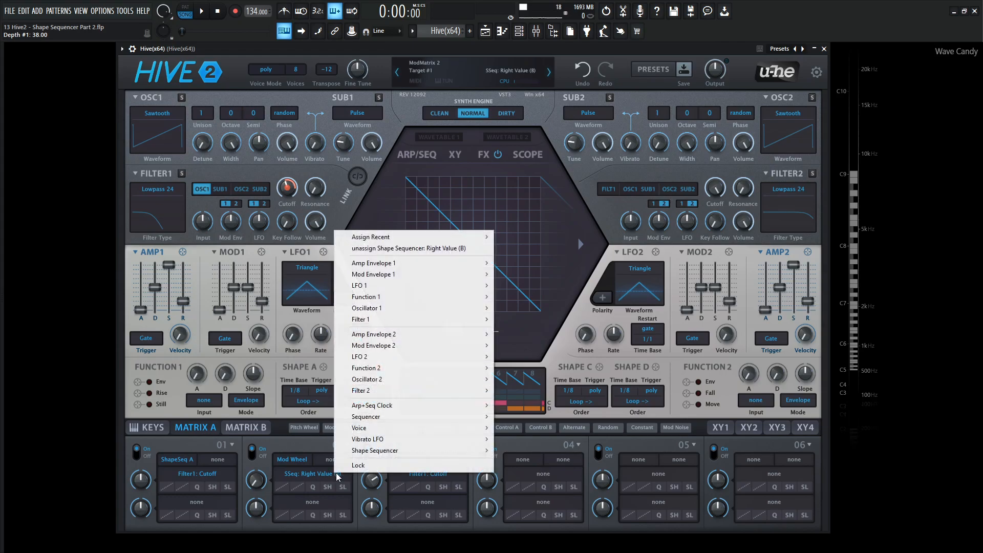
{"action": "mouse_move", "coordinate": [391, 450]}
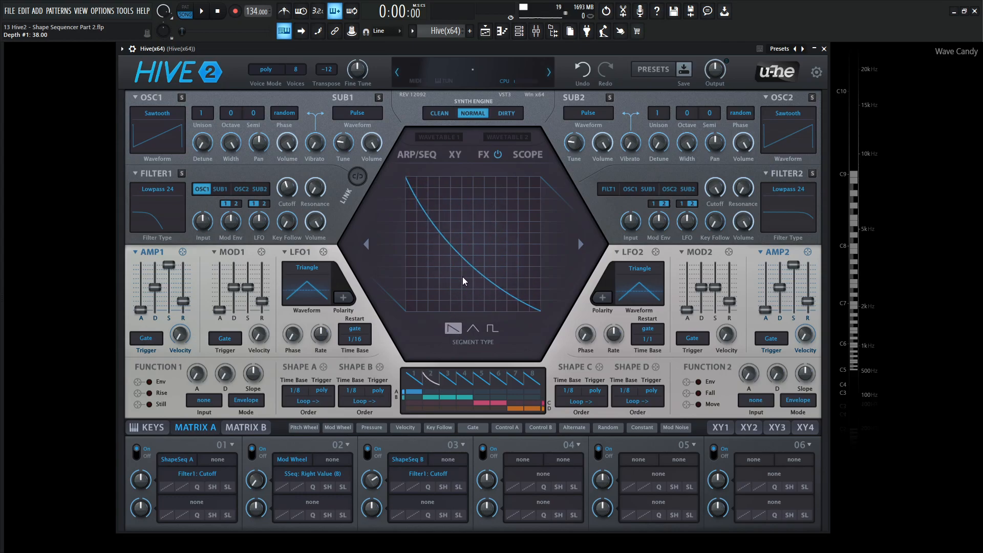
{"action": "right_click", "coordinate": [311, 473]}
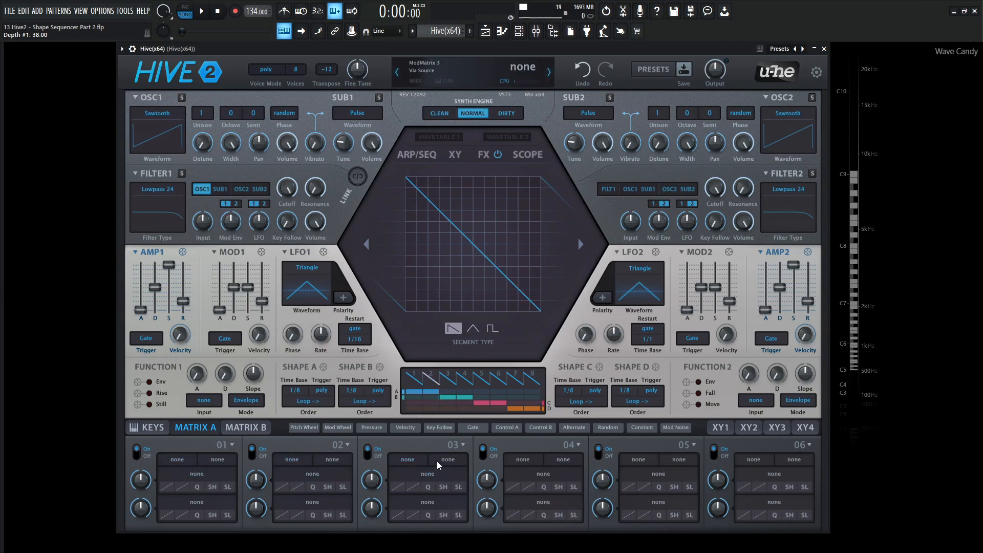
{"action": "mouse_move", "coordinate": [435, 458]}
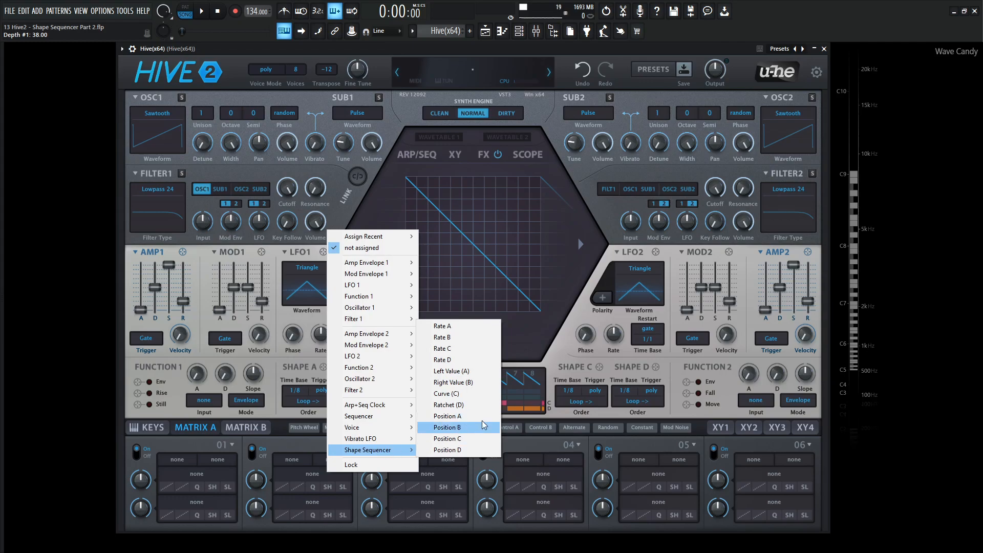
{"action": "mouse_move", "coordinate": [473, 398]}
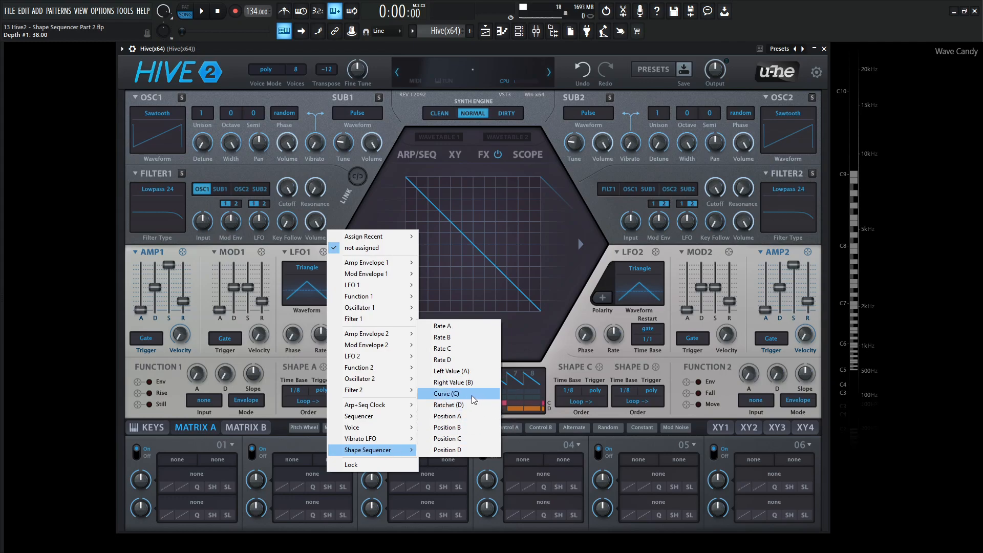
Step: Make Shape Sequencer Curve (C) the target of slot 02
{"action": "left_click", "coordinate": [445, 393]}
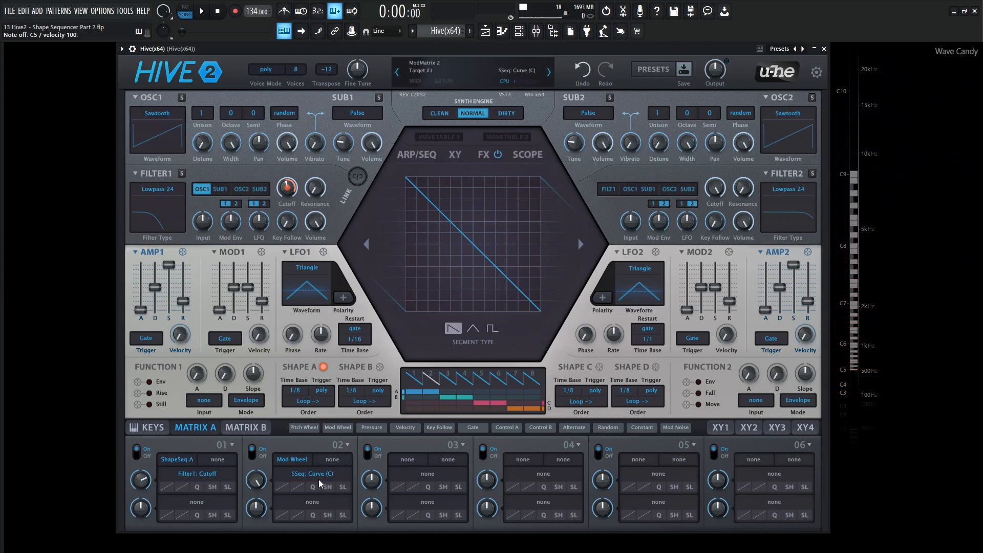
Step: Show the keyboard and set the center scope to monitor Shape Sequencer A's output
{"action": "left_click", "coordinate": [546, 70]}
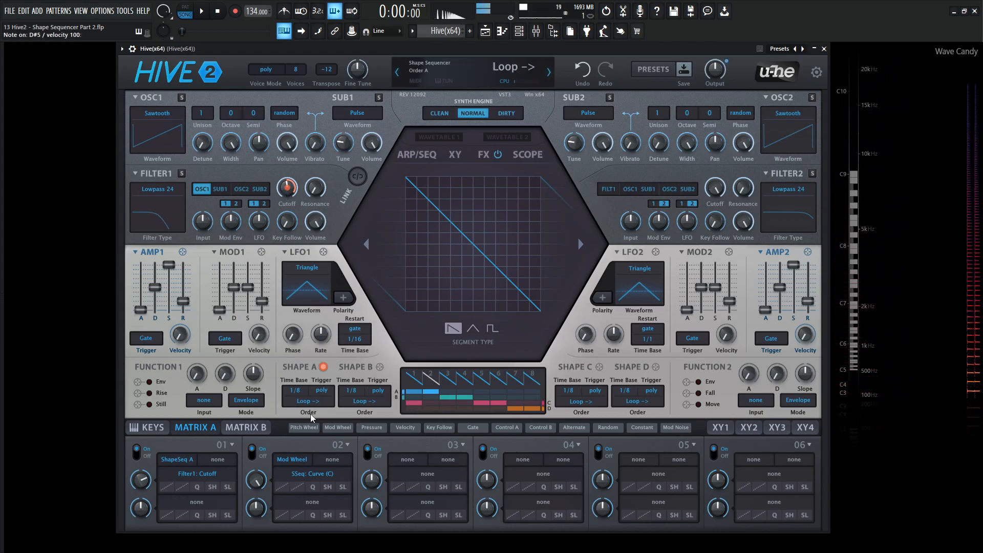
{"action": "left_click", "coordinate": [145, 427]}
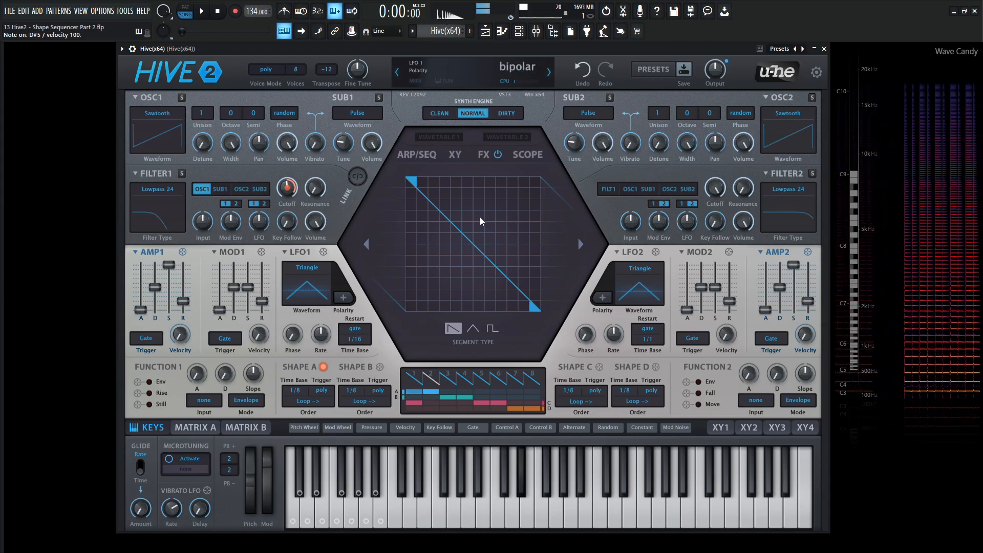
{"action": "left_click", "coordinate": [527, 154]}
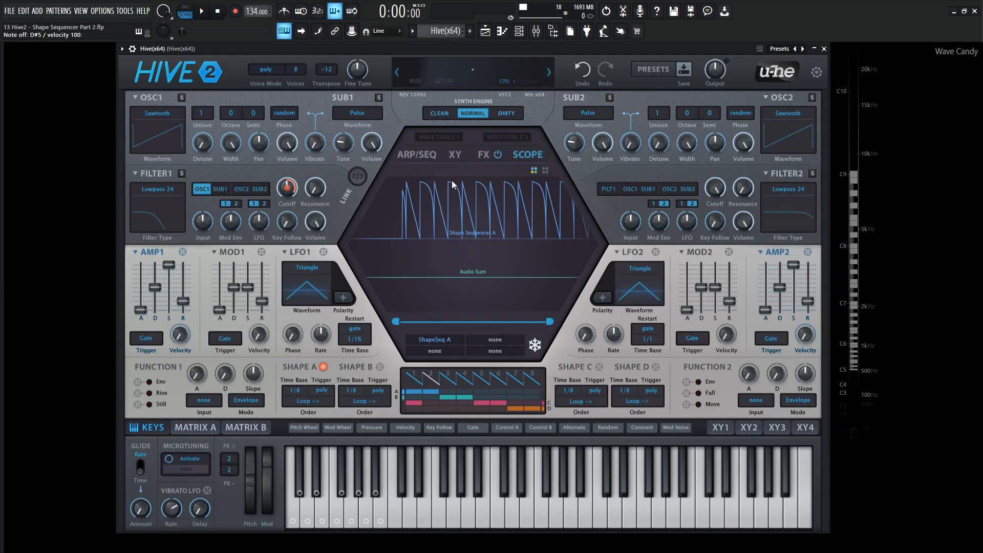
{"action": "mouse_move", "coordinate": [461, 234]}
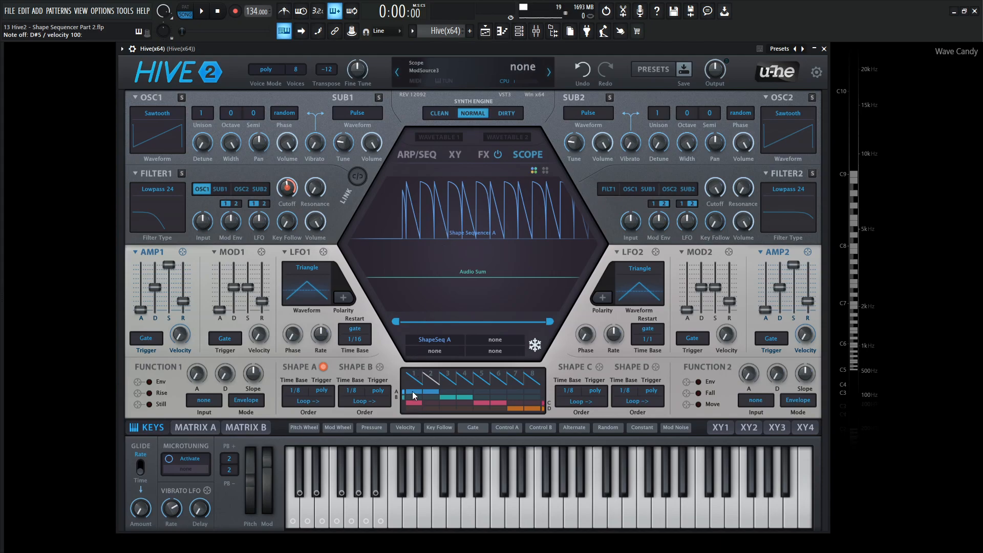
{"action": "mouse_move", "coordinate": [407, 377]}
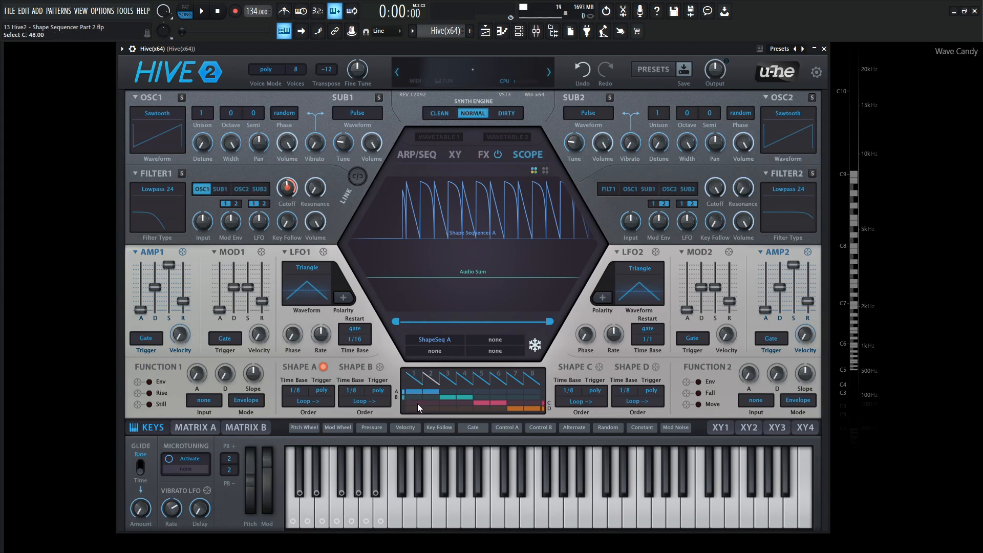
{"action": "mouse_move", "coordinate": [534, 344]}
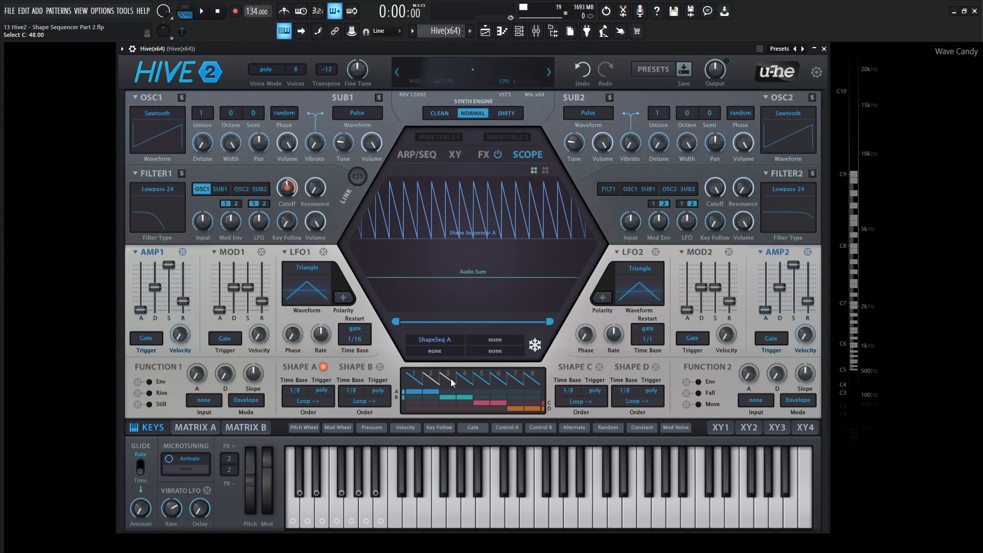
{"action": "mouse_move", "coordinate": [520, 409]}
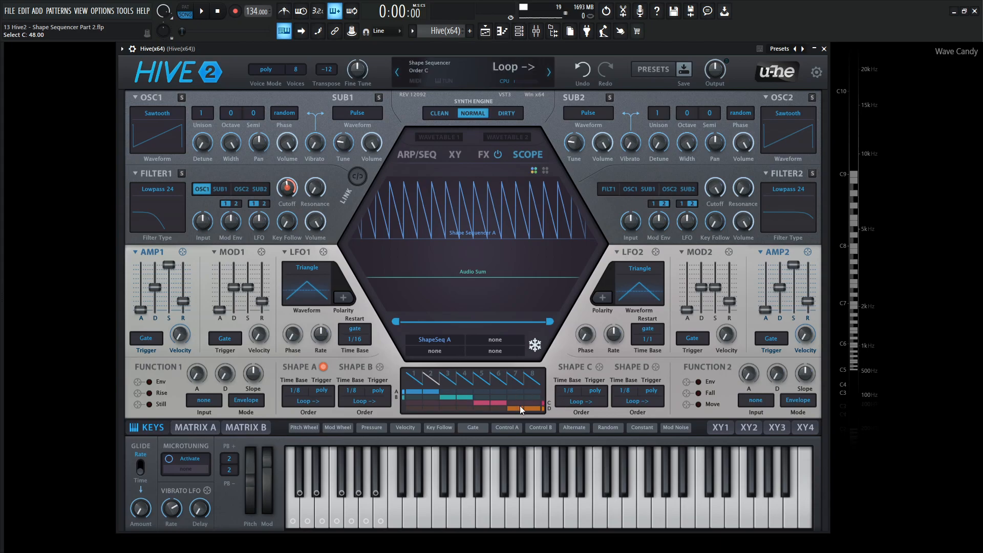
{"action": "mouse_move", "coordinate": [262, 429]}
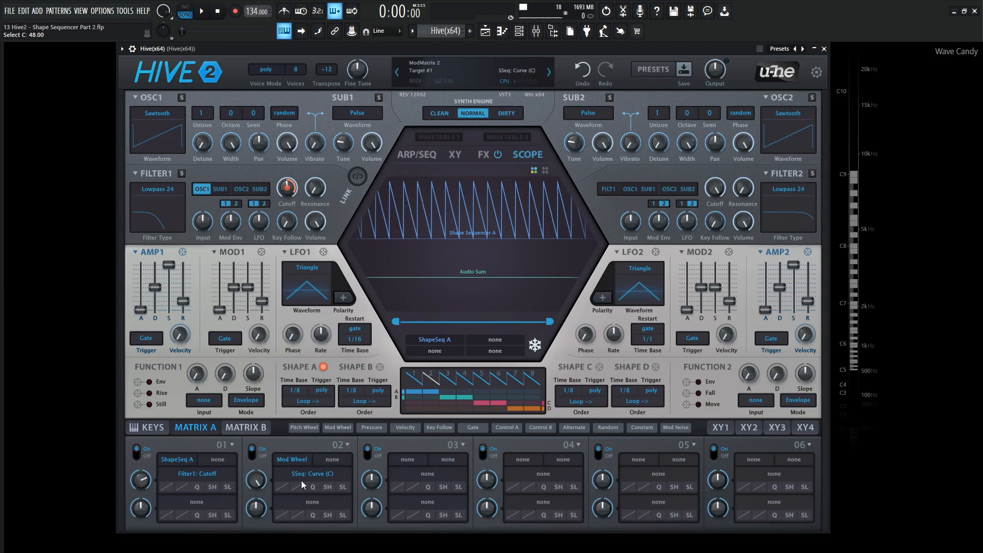
{"action": "mouse_move", "coordinate": [321, 478]}
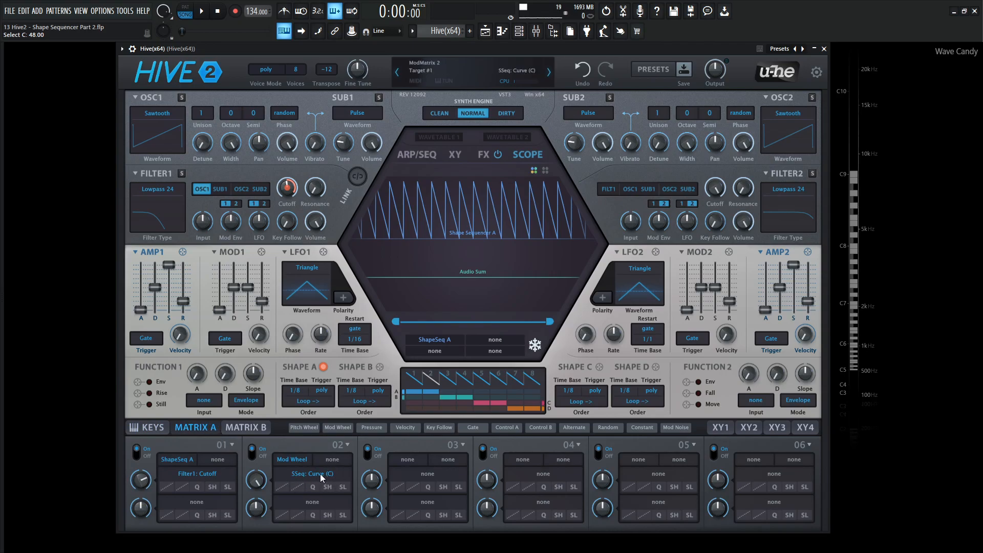
{"action": "left_click", "coordinate": [153, 427]}
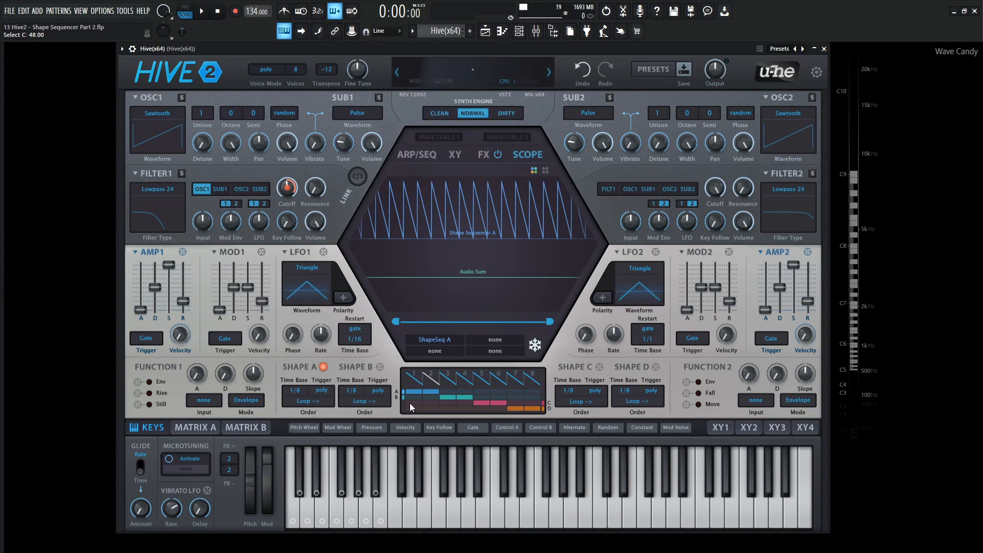
{"action": "left_click", "coordinate": [195, 427]}
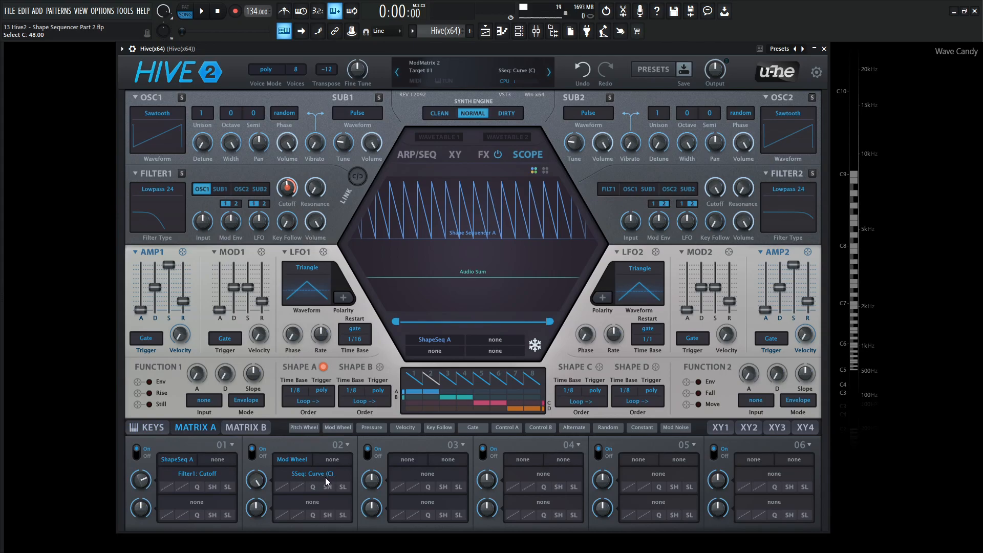
{"action": "left_click", "coordinate": [150, 427]}
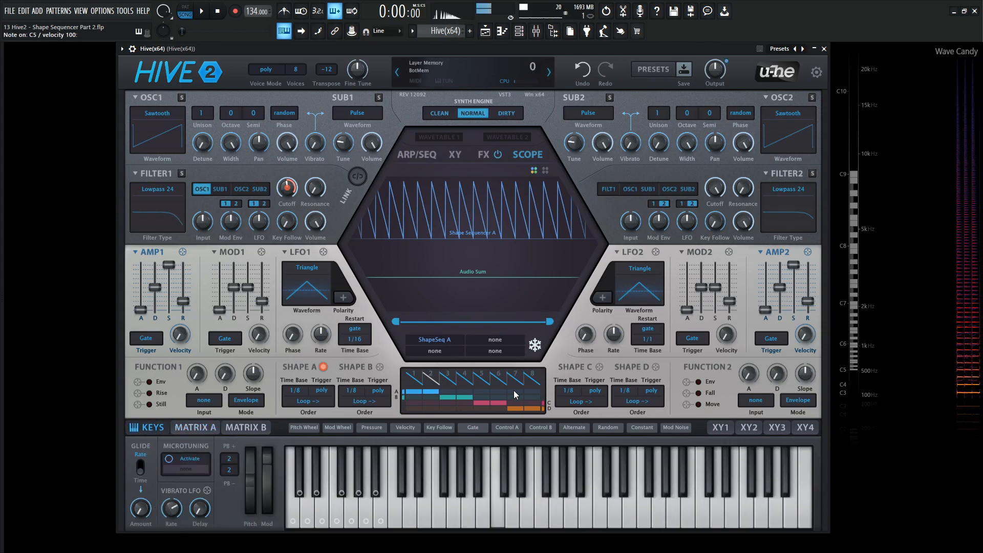
{"action": "left_click", "coordinate": [535, 345]}
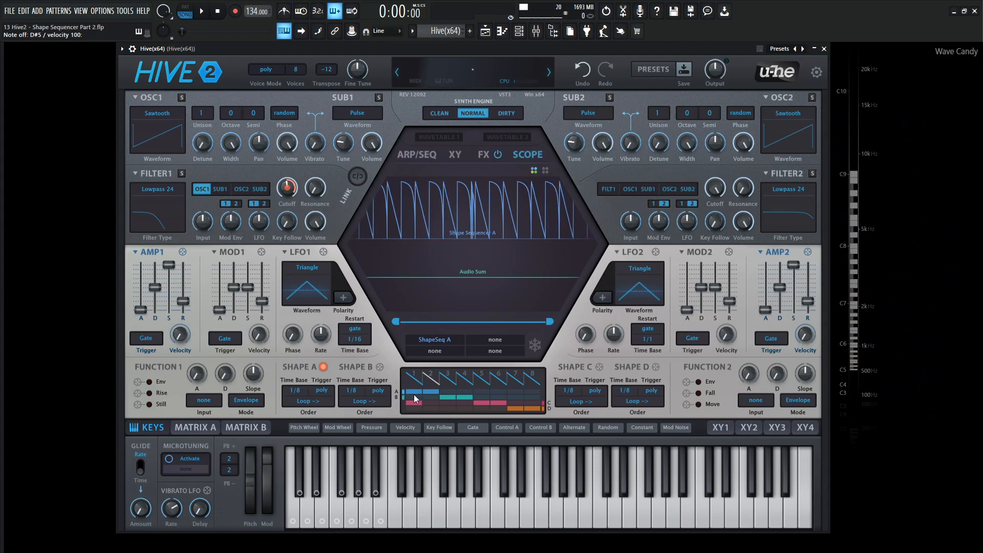
{"action": "left_click", "coordinate": [195, 427]}
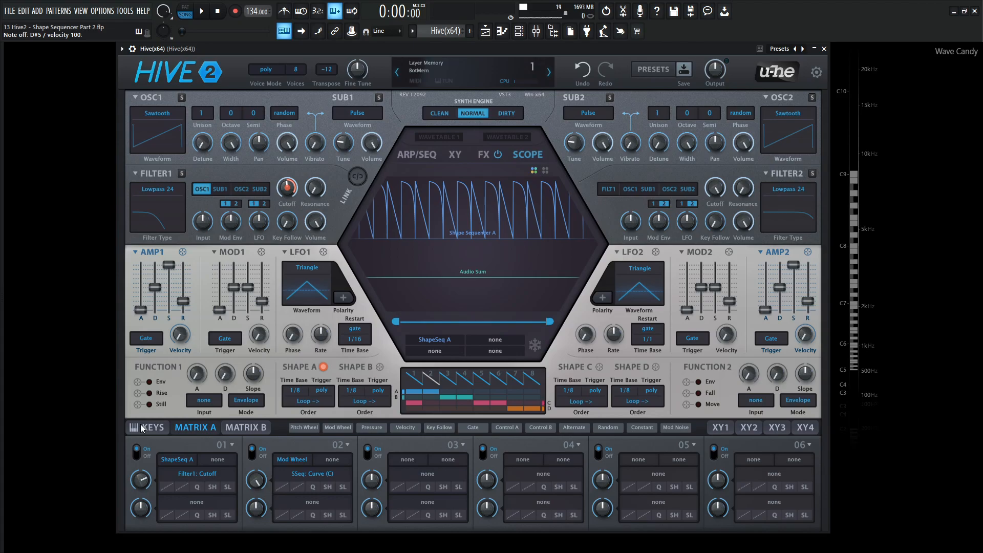
{"action": "left_click", "coordinate": [151, 427]}
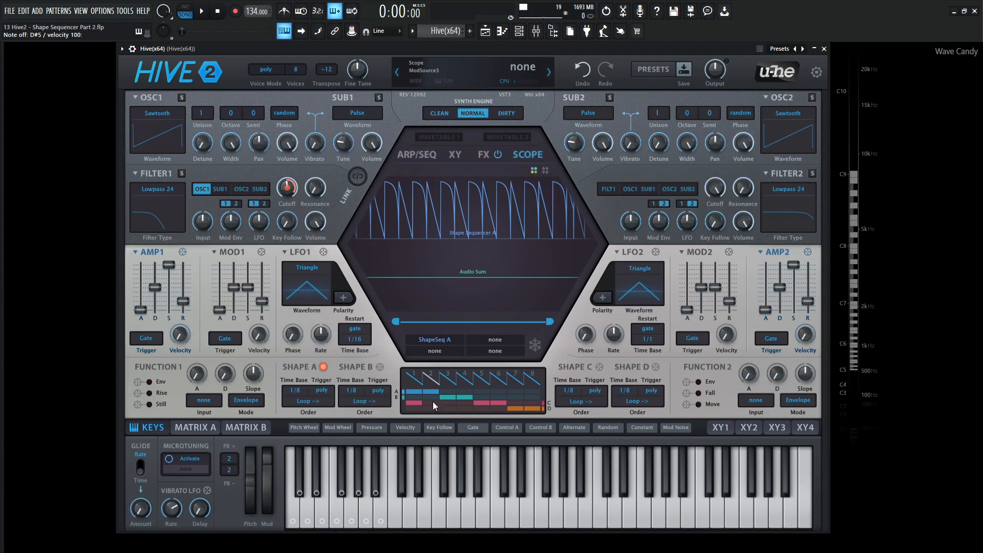
{"action": "left_click", "coordinate": [433, 404]}
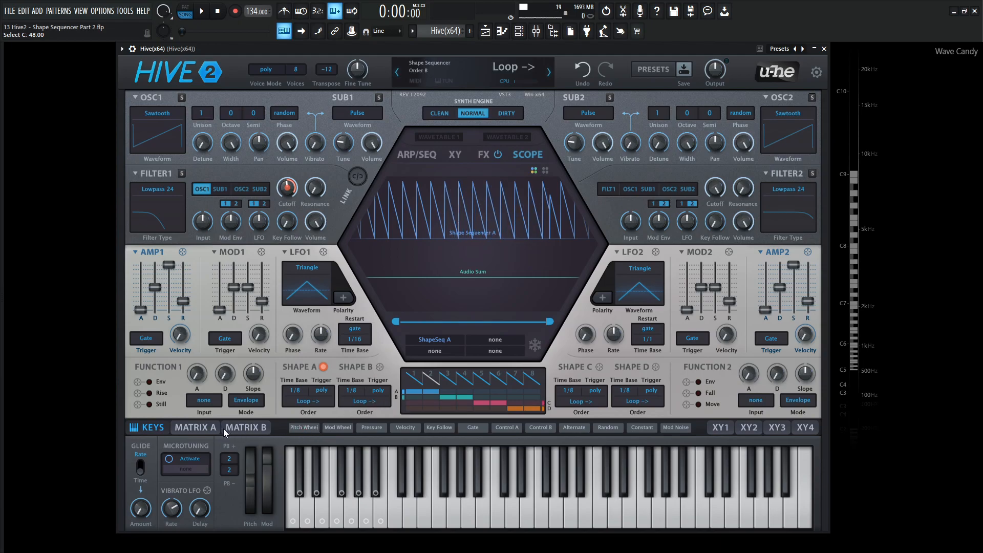
{"action": "left_click", "coordinate": [195, 428]}
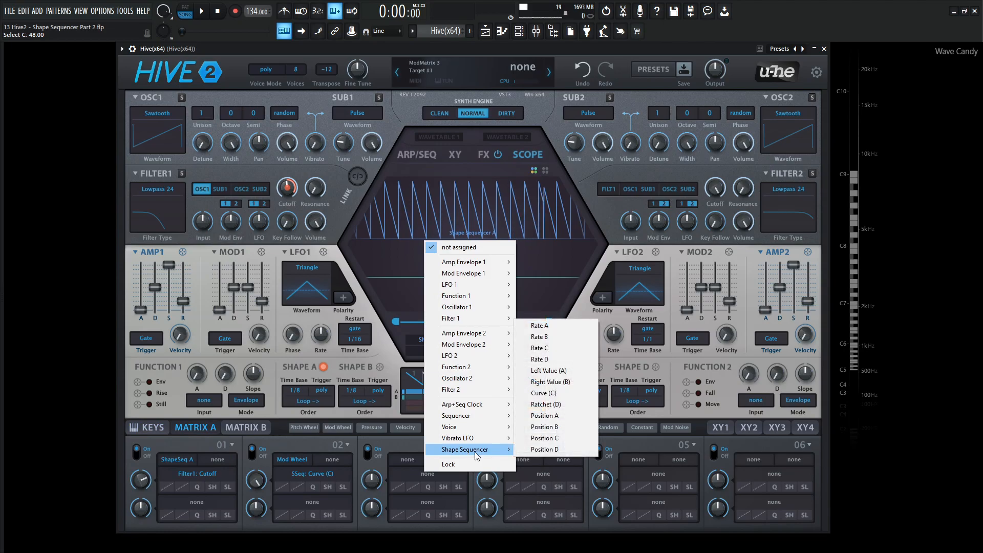
{"action": "mouse_move", "coordinate": [554, 382]}
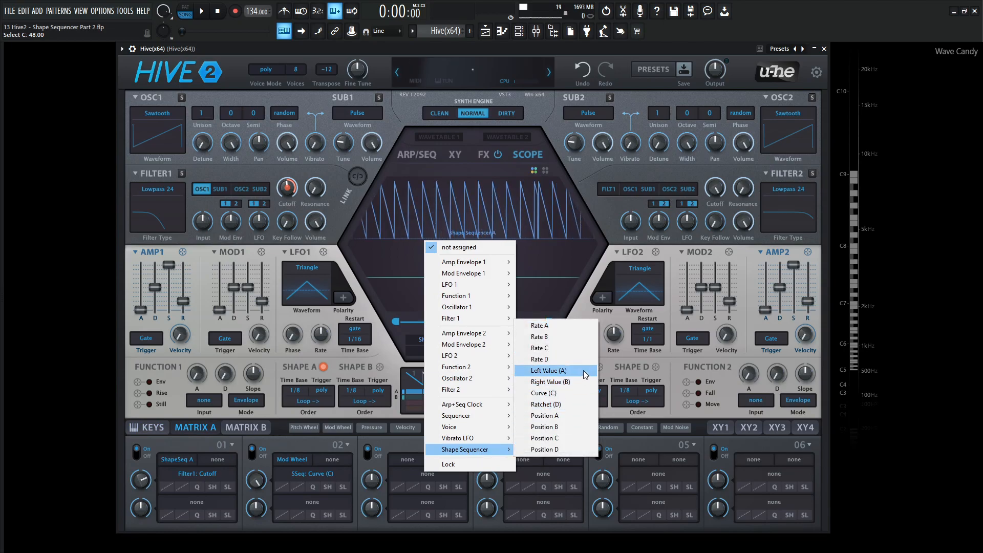
{"action": "mouse_move", "coordinate": [555, 382]}
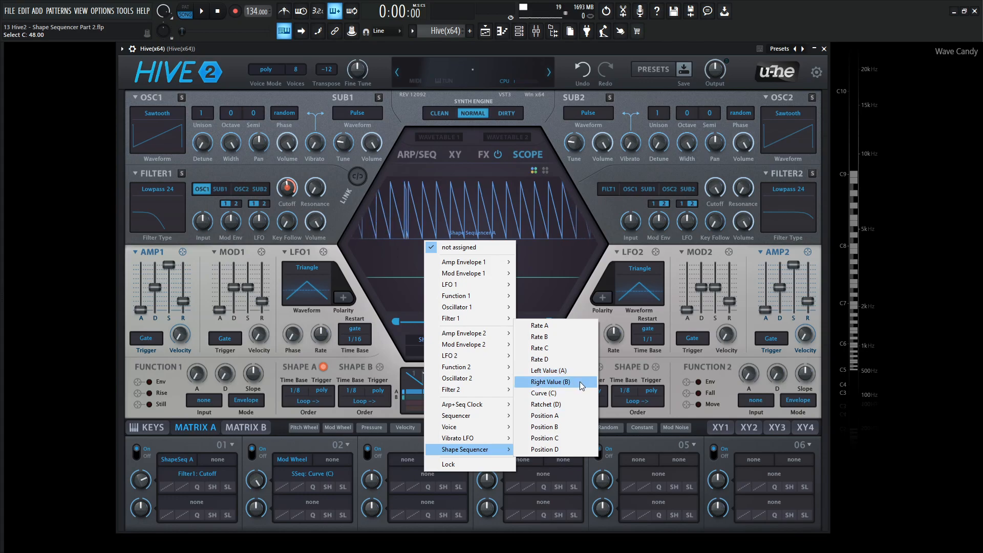
{"action": "mouse_move", "coordinate": [554, 393]}
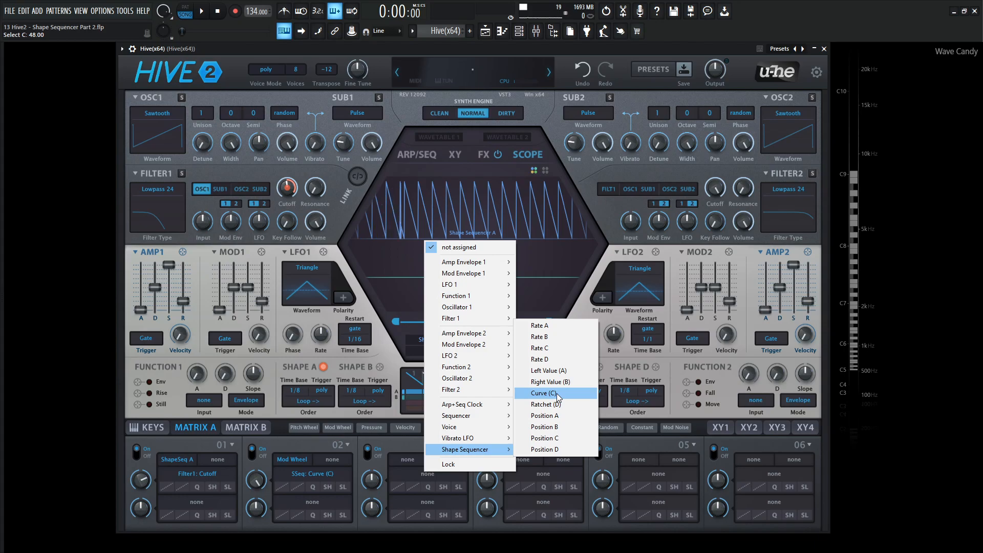
{"action": "mouse_move", "coordinate": [554, 404]}
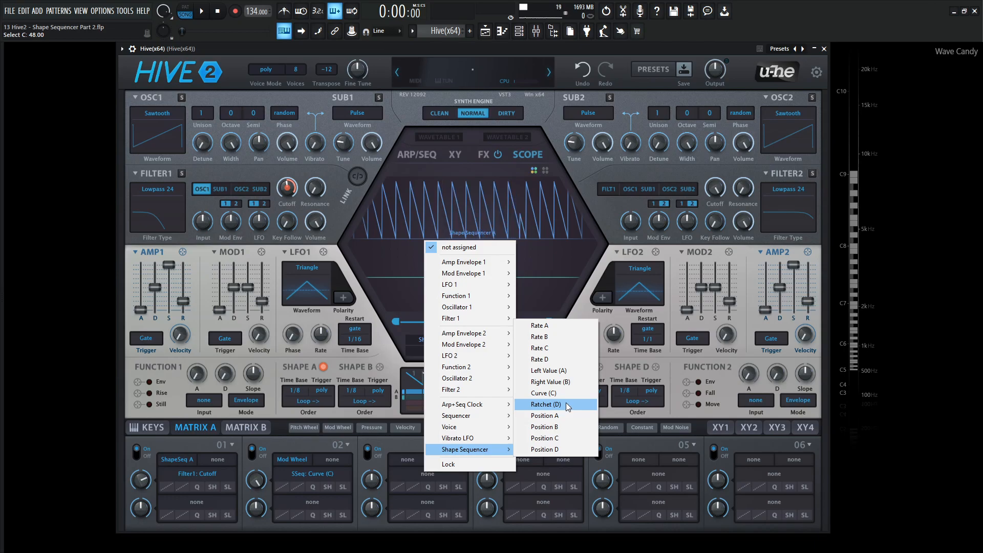
{"action": "mouse_move", "coordinate": [448, 427]}
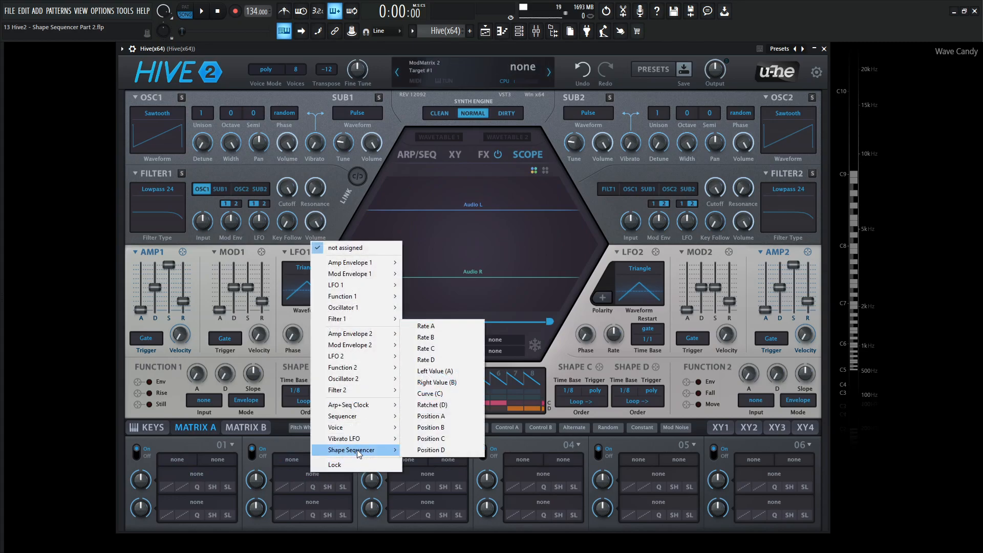
{"action": "mouse_move", "coordinate": [430, 438]}
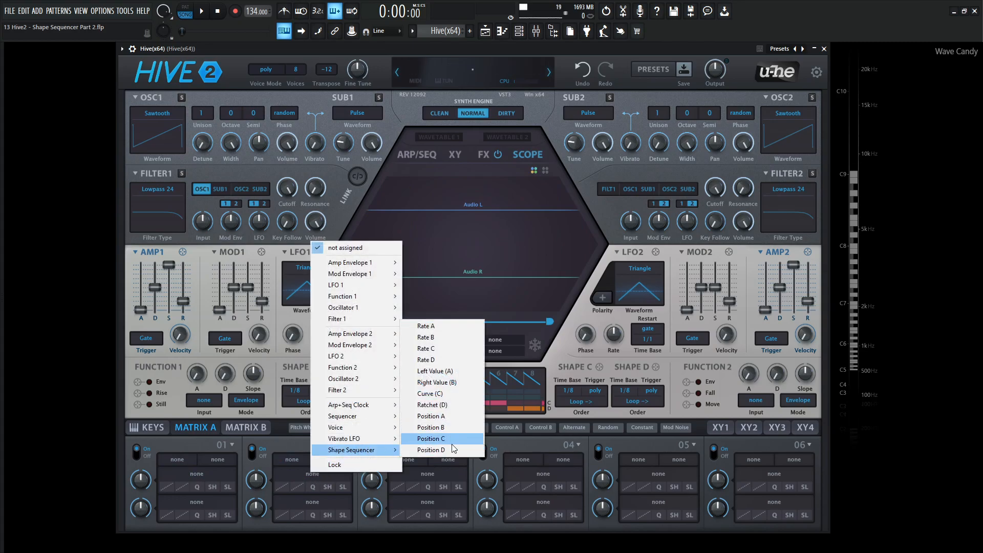
Step: Dismiss the target list and set Shape A's Time Base from 1/8 to Halt
{"action": "left_click", "coordinate": [431, 438]}
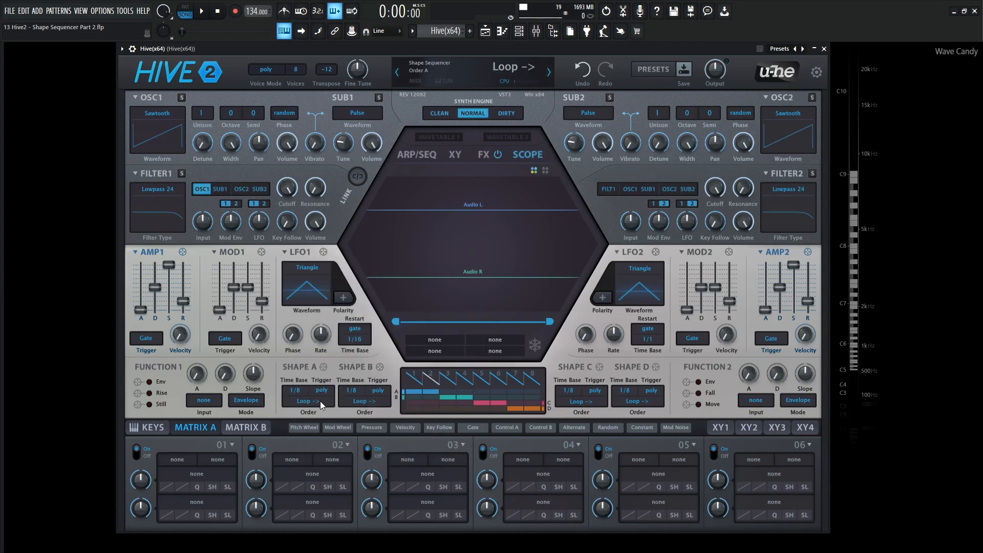
{"action": "left_click", "coordinate": [294, 390]}
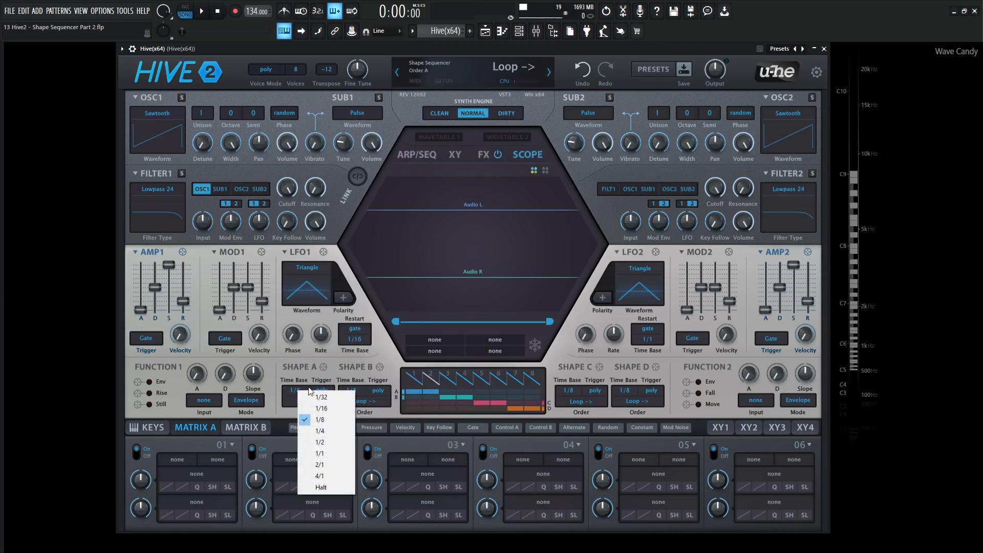
{"action": "left_click", "coordinate": [321, 487]}
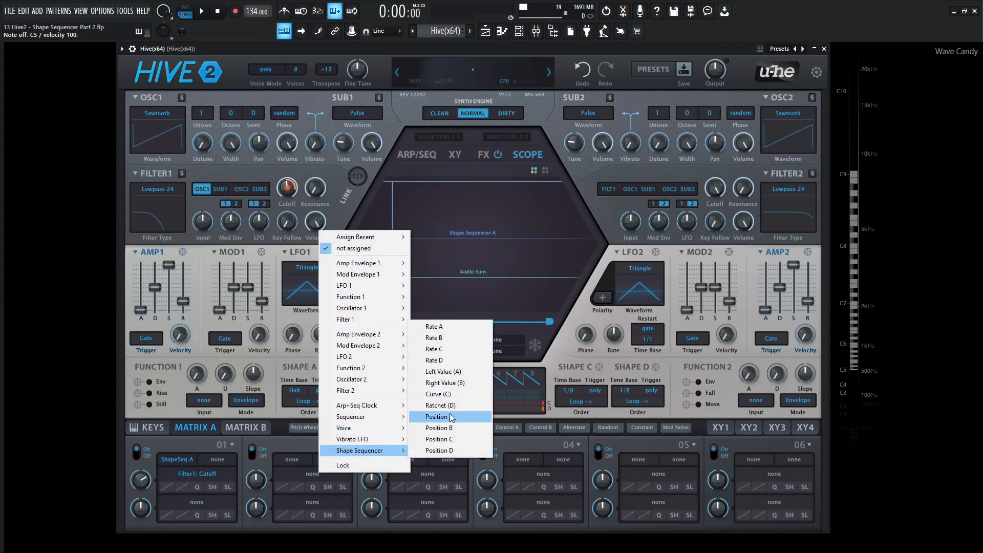
Step: Target Shape Sequencer Position A in slot 02 from LFO1 and give LFO1 a saw-up waveform
{"action": "left_click", "coordinate": [435, 416]}
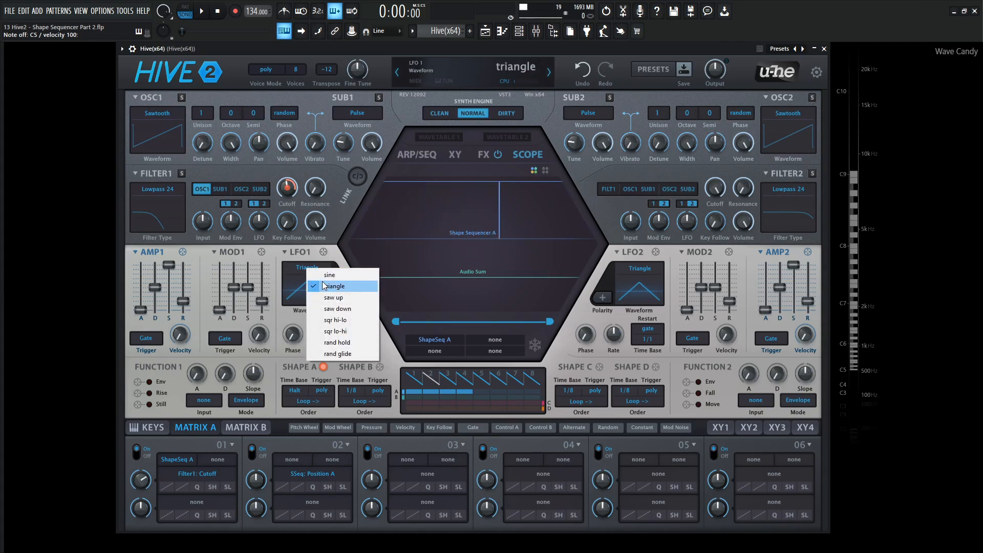
{"action": "left_click", "coordinate": [333, 297]}
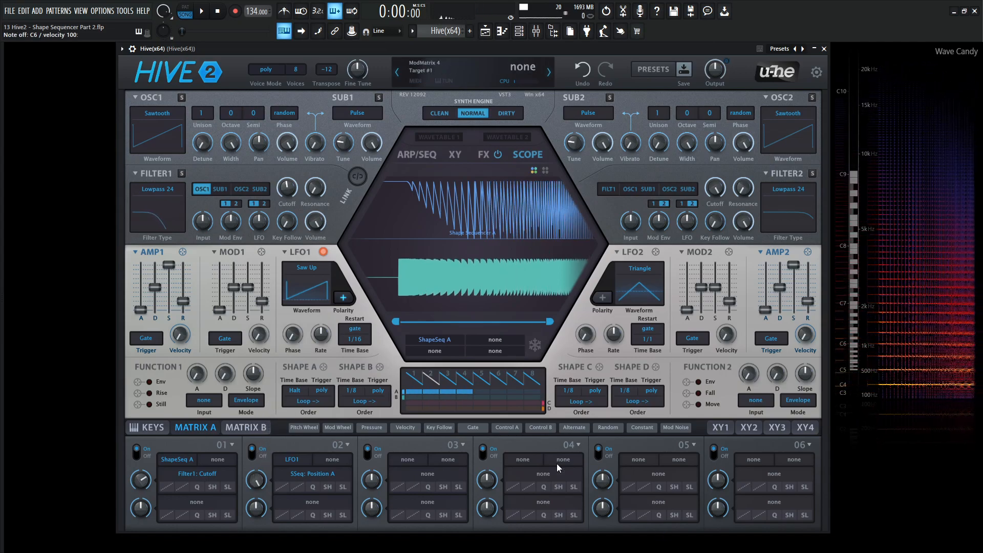
Step: Slow LFO1 to a 1/2 time base, switch its waveform to sine, then try another rate
{"action": "left_click", "coordinate": [354, 337]}
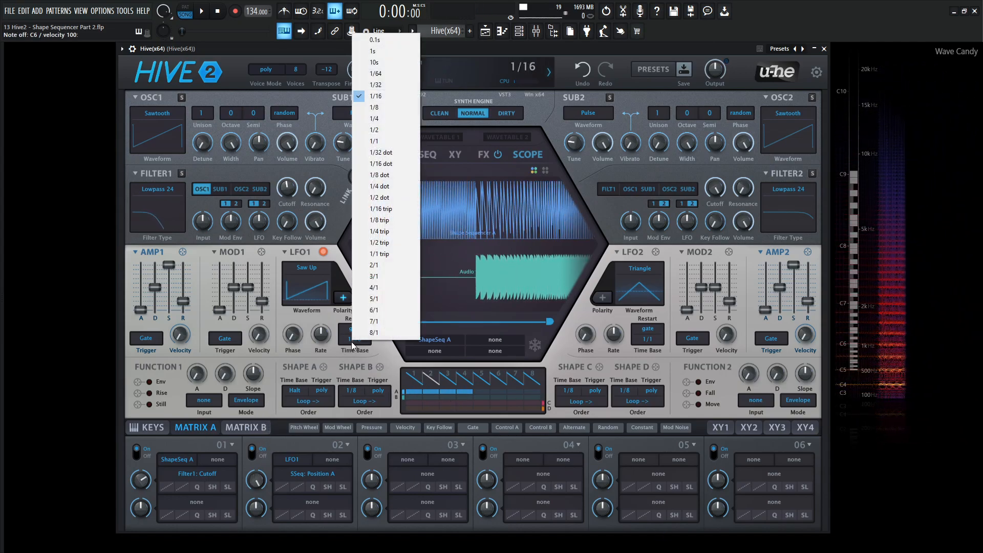
{"action": "left_click", "coordinate": [374, 141]}
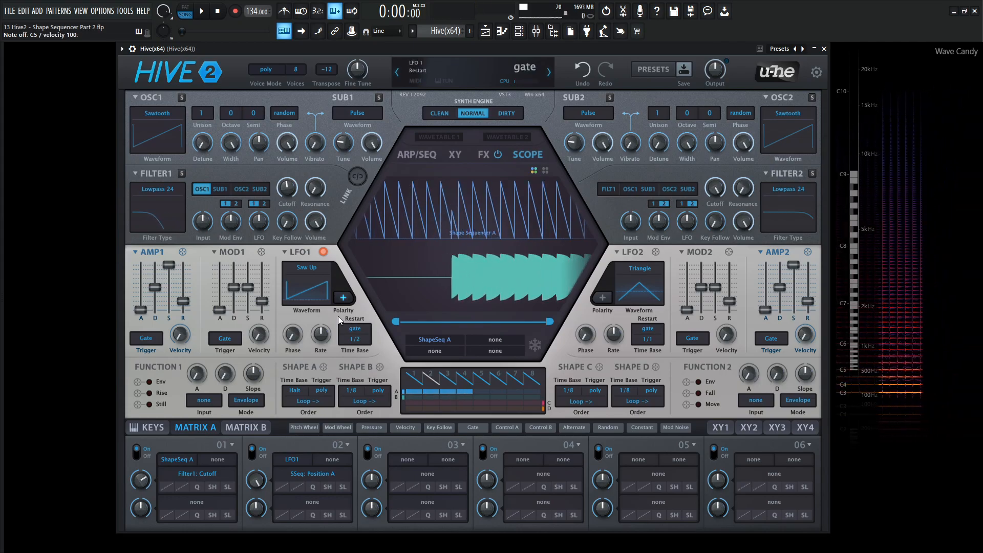
{"action": "left_click", "coordinate": [306, 267]}
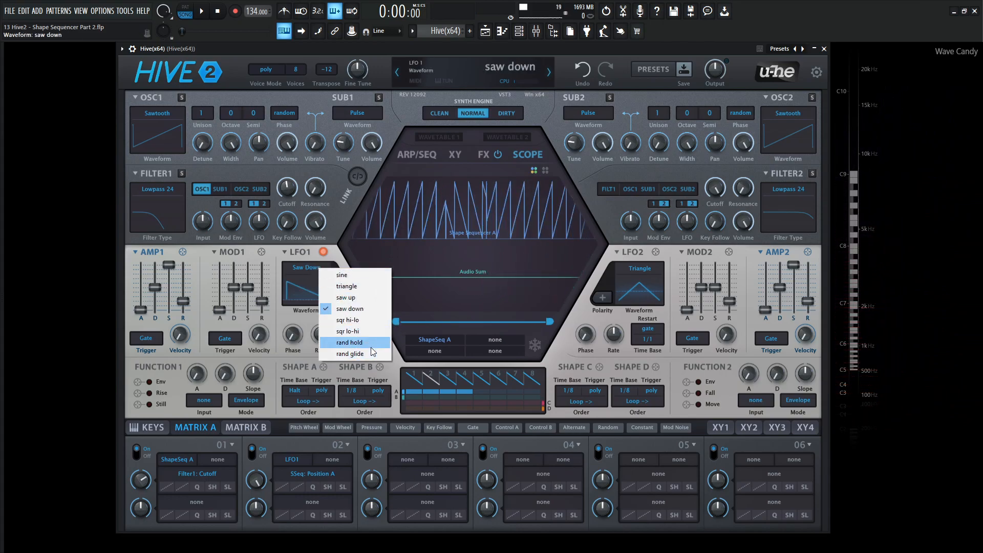
{"action": "left_click", "coordinate": [349, 343]}
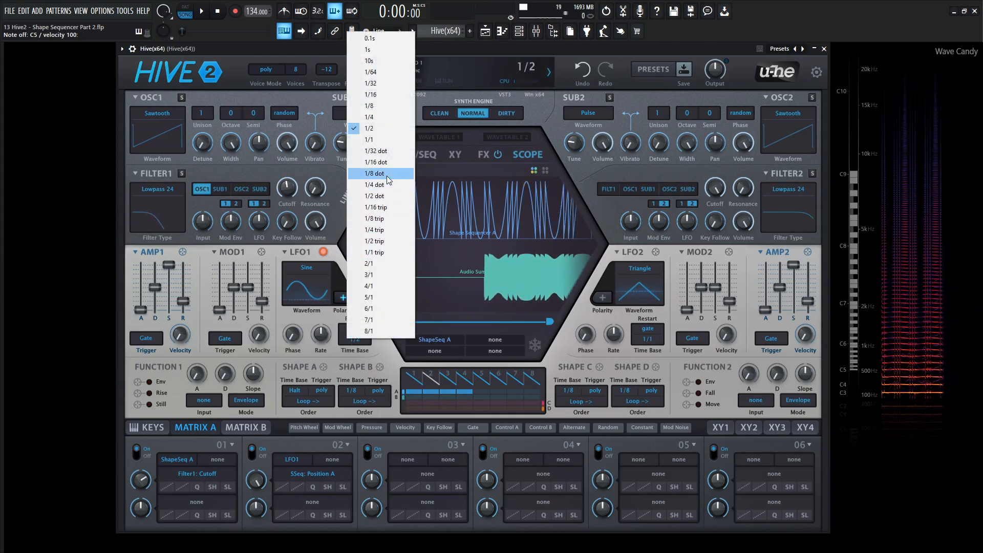
{"action": "left_click", "coordinate": [369, 38]}
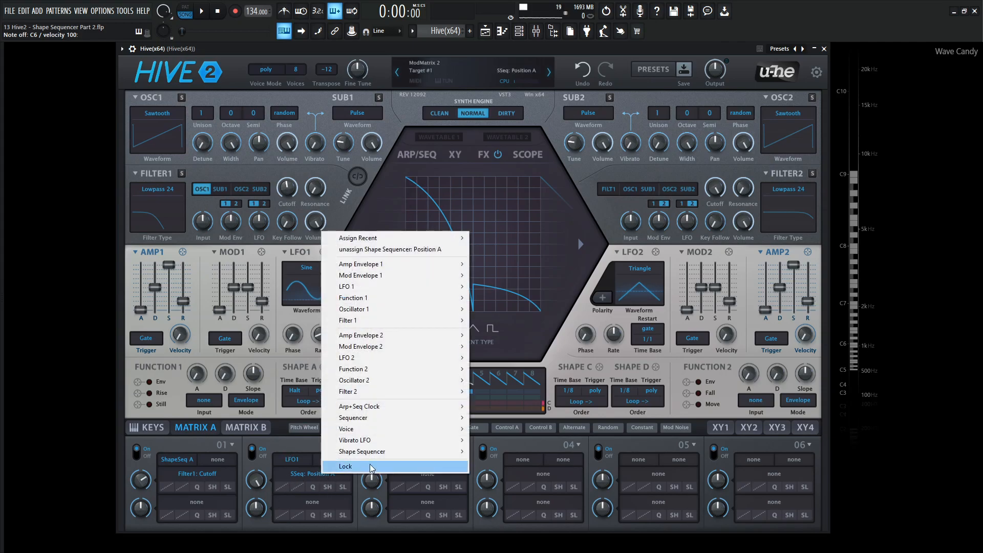
{"action": "mouse_move", "coordinate": [363, 451]}
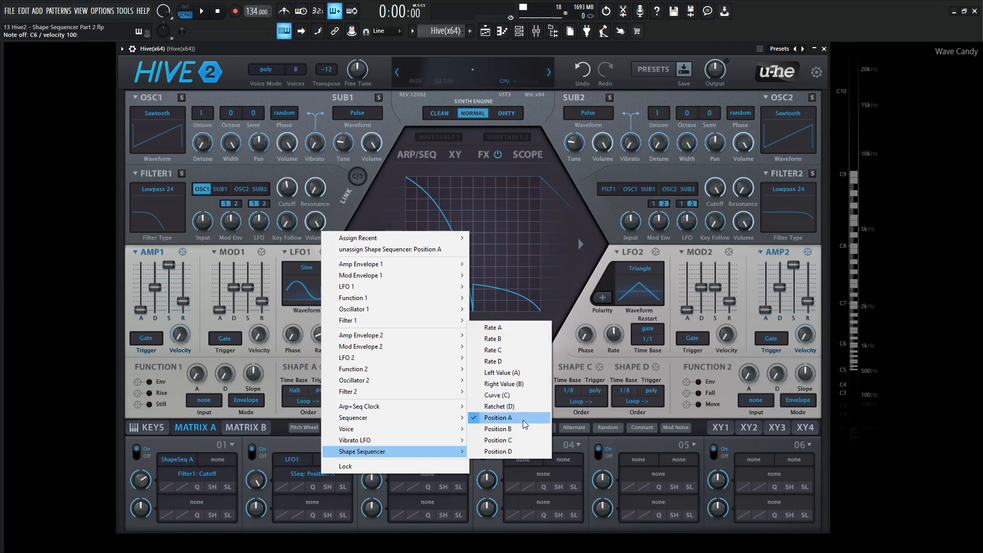
Step: Confirm slot 02 still targets Shape Sequencer Position A for LFO1
{"action": "left_click", "coordinate": [499, 417]}
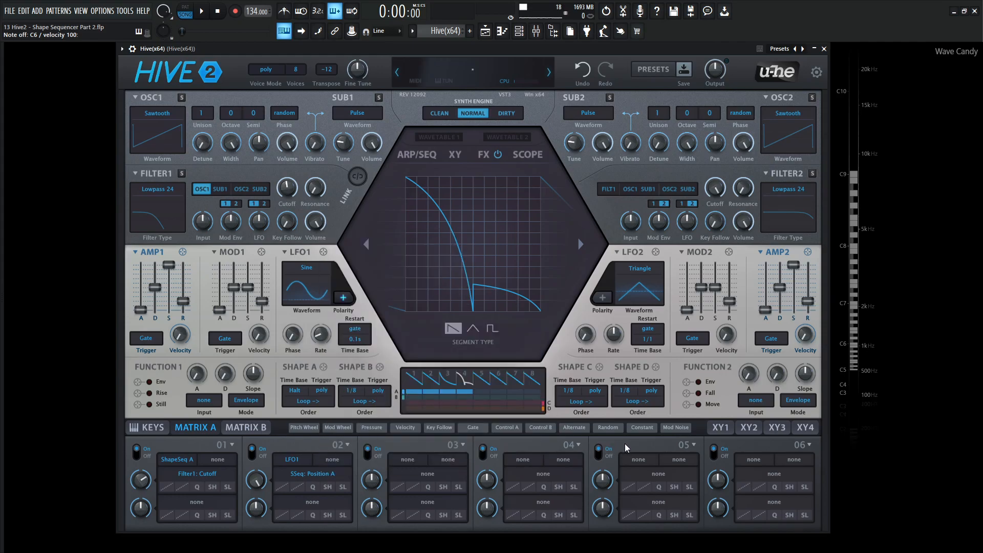